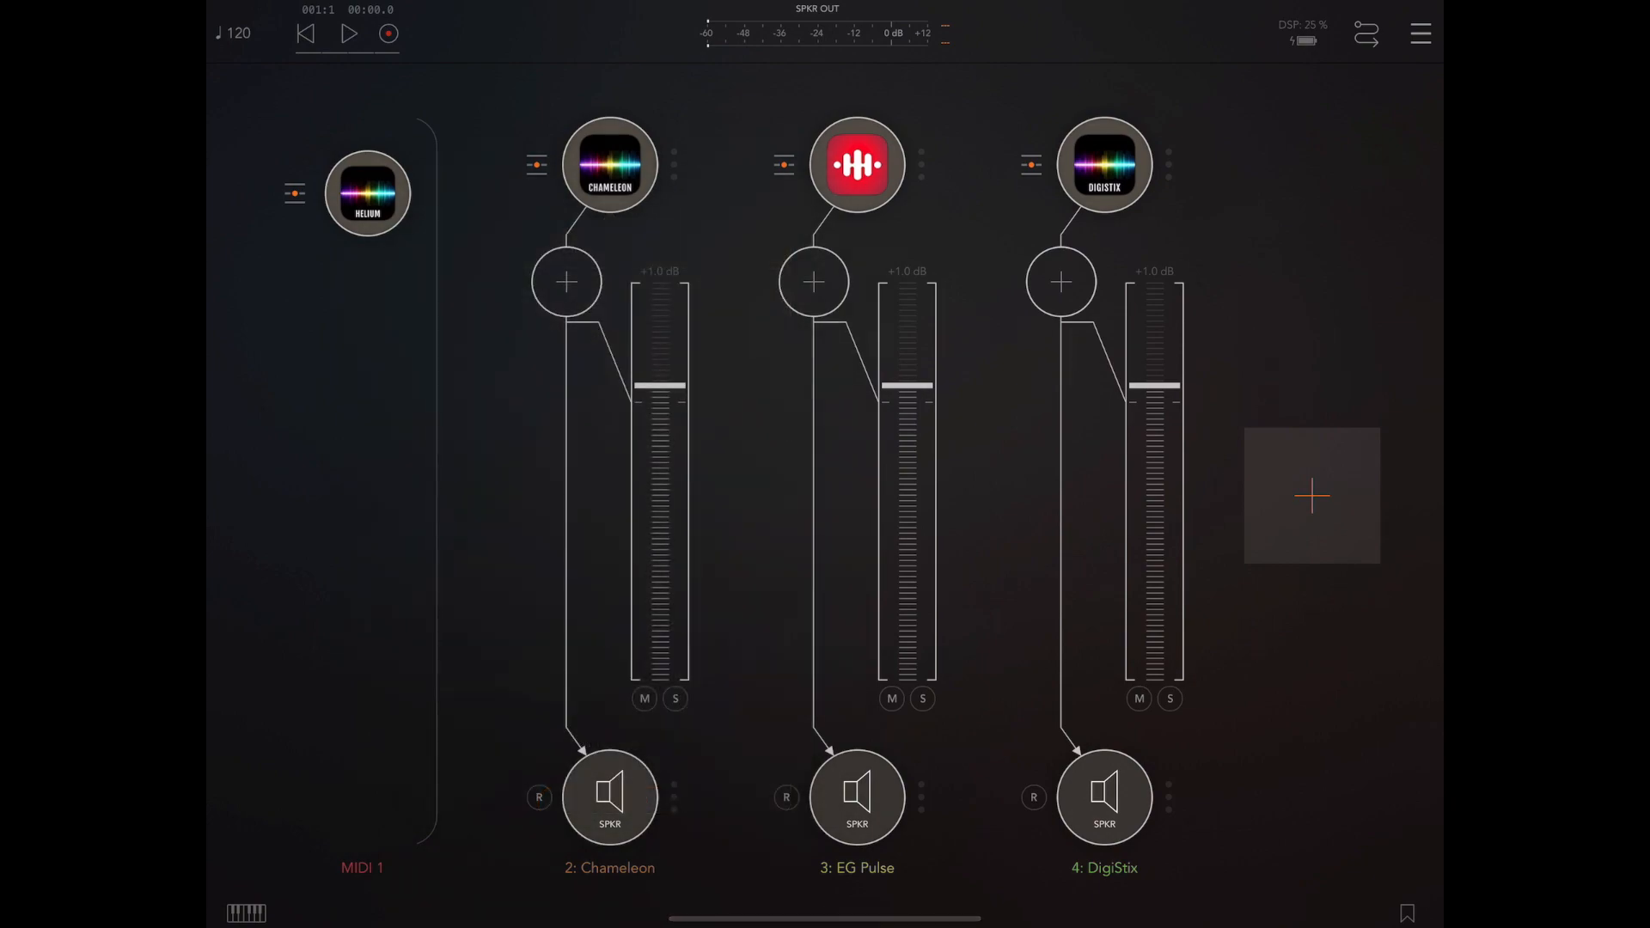
# Open the Helium sequencer window from its node in the AUM mixer
pyautogui.click(855, 164)
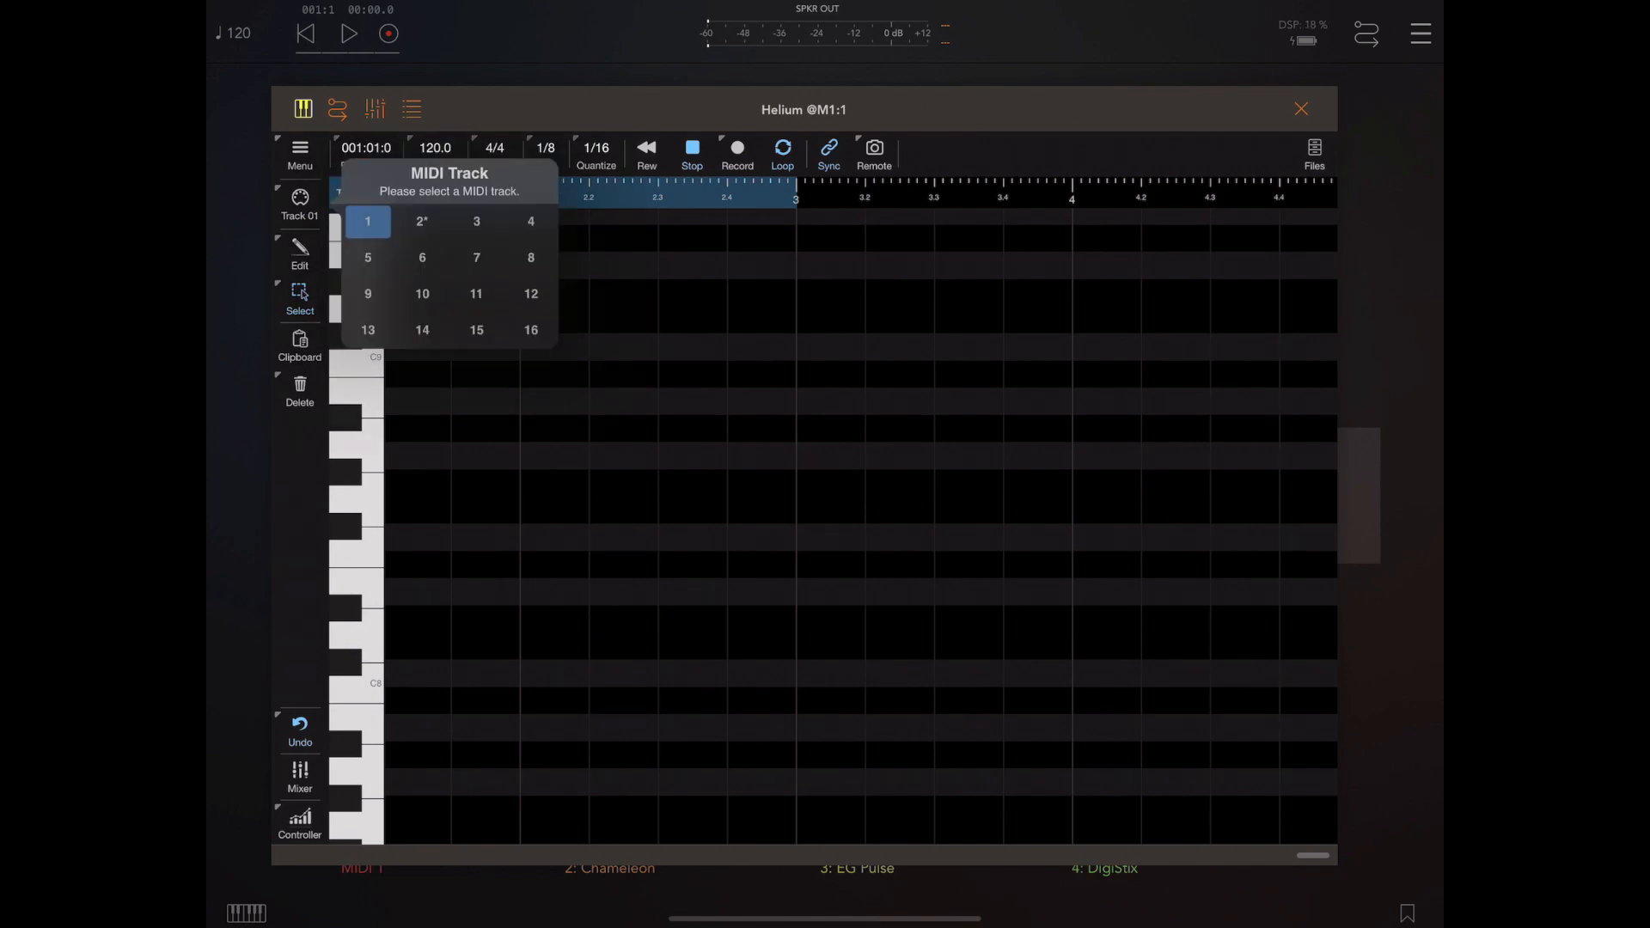
# Select MIDI track 2 and play back its kick and snare pattern once
pyautogui.click(421, 220)
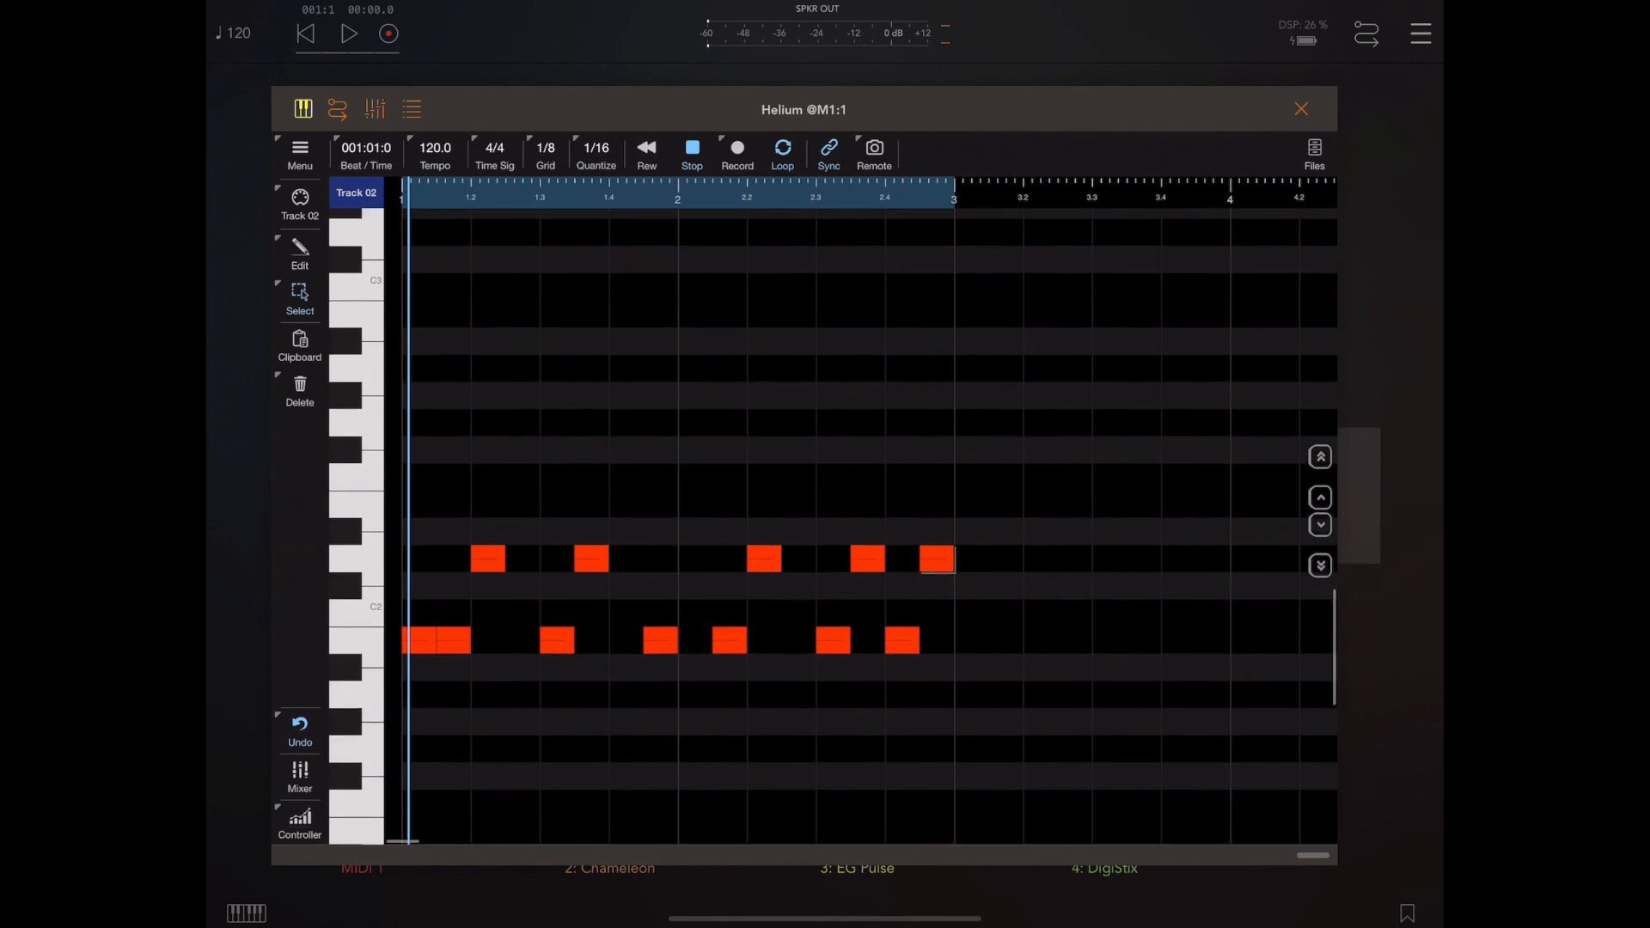
pyautogui.scroll(-3)
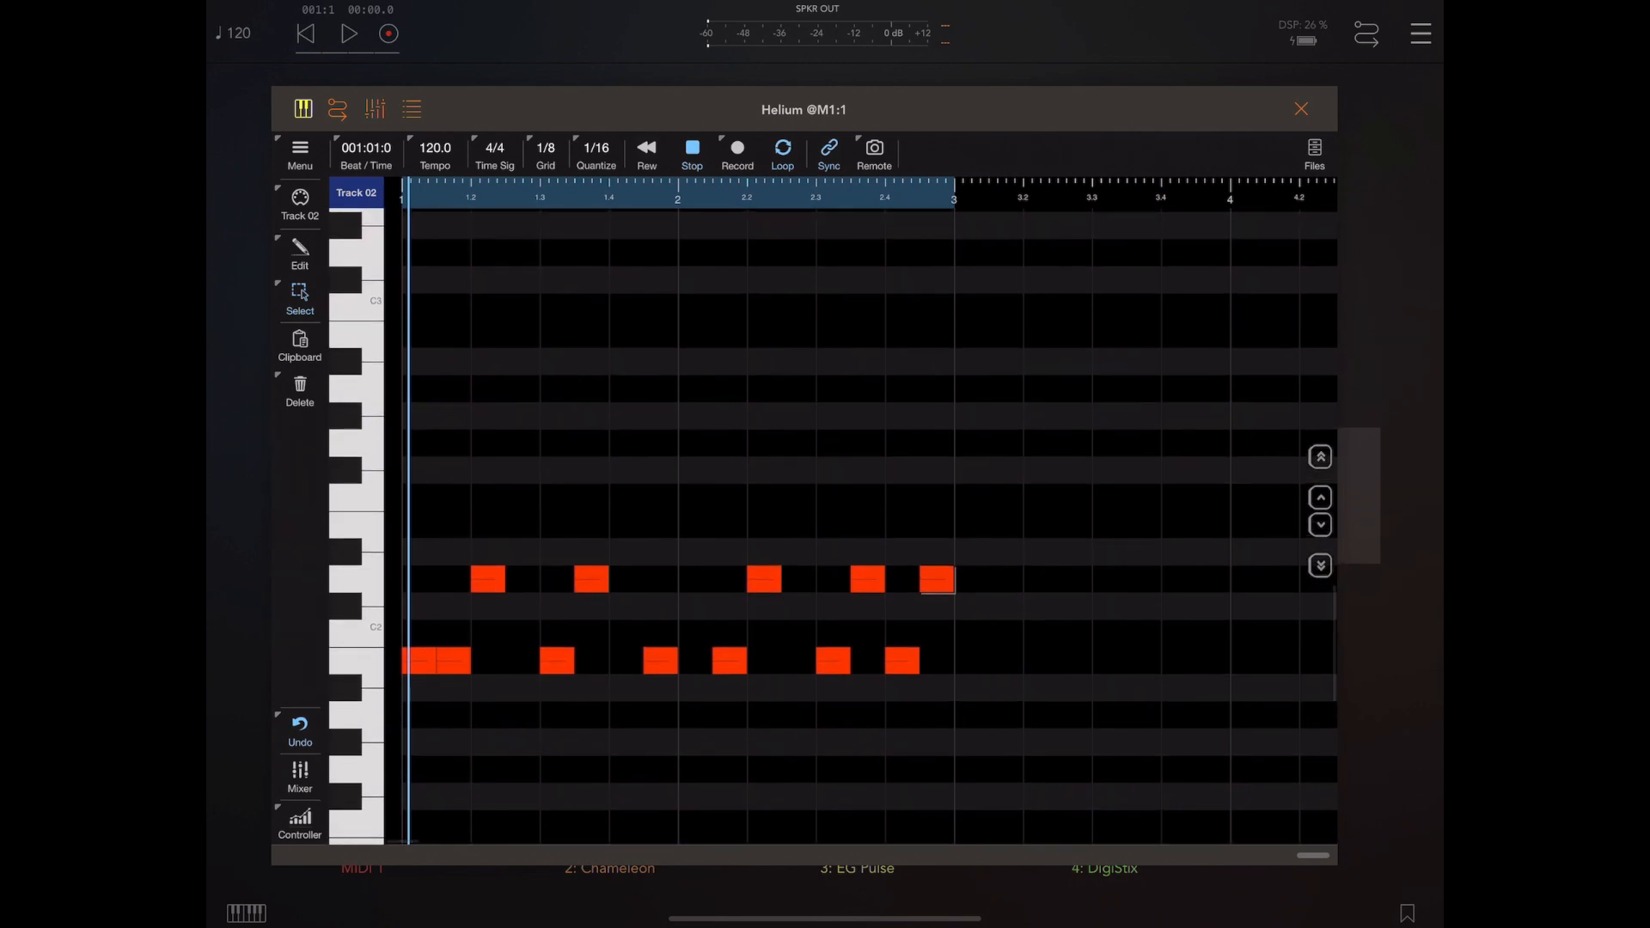
pyautogui.click(355, 201)
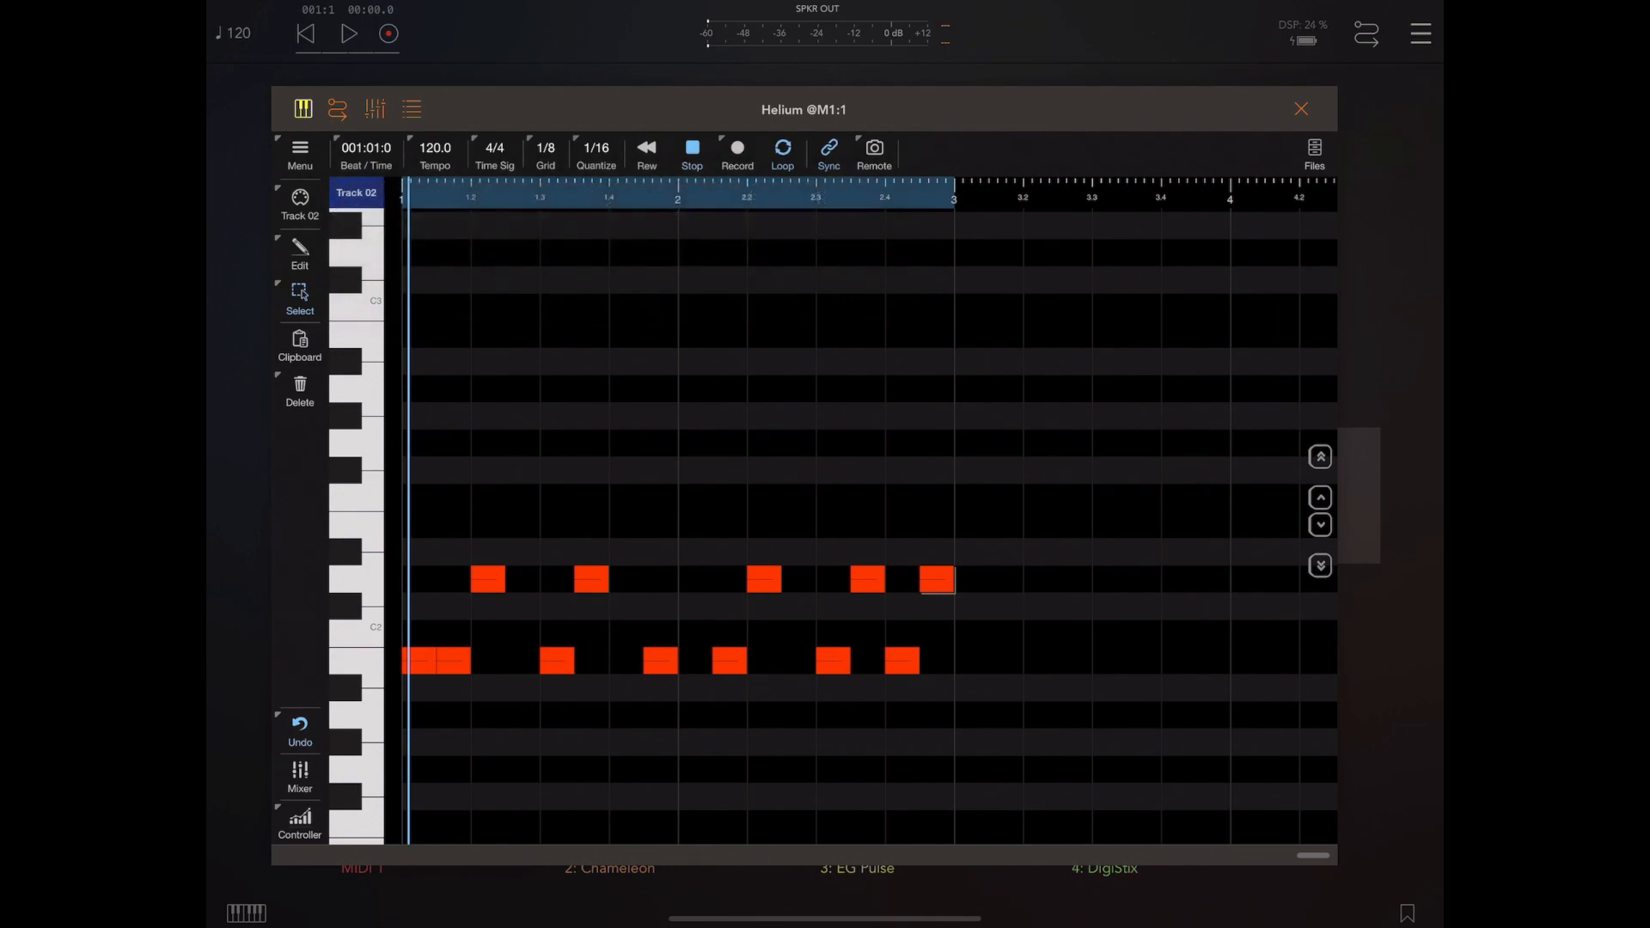
pyautogui.click(348, 32)
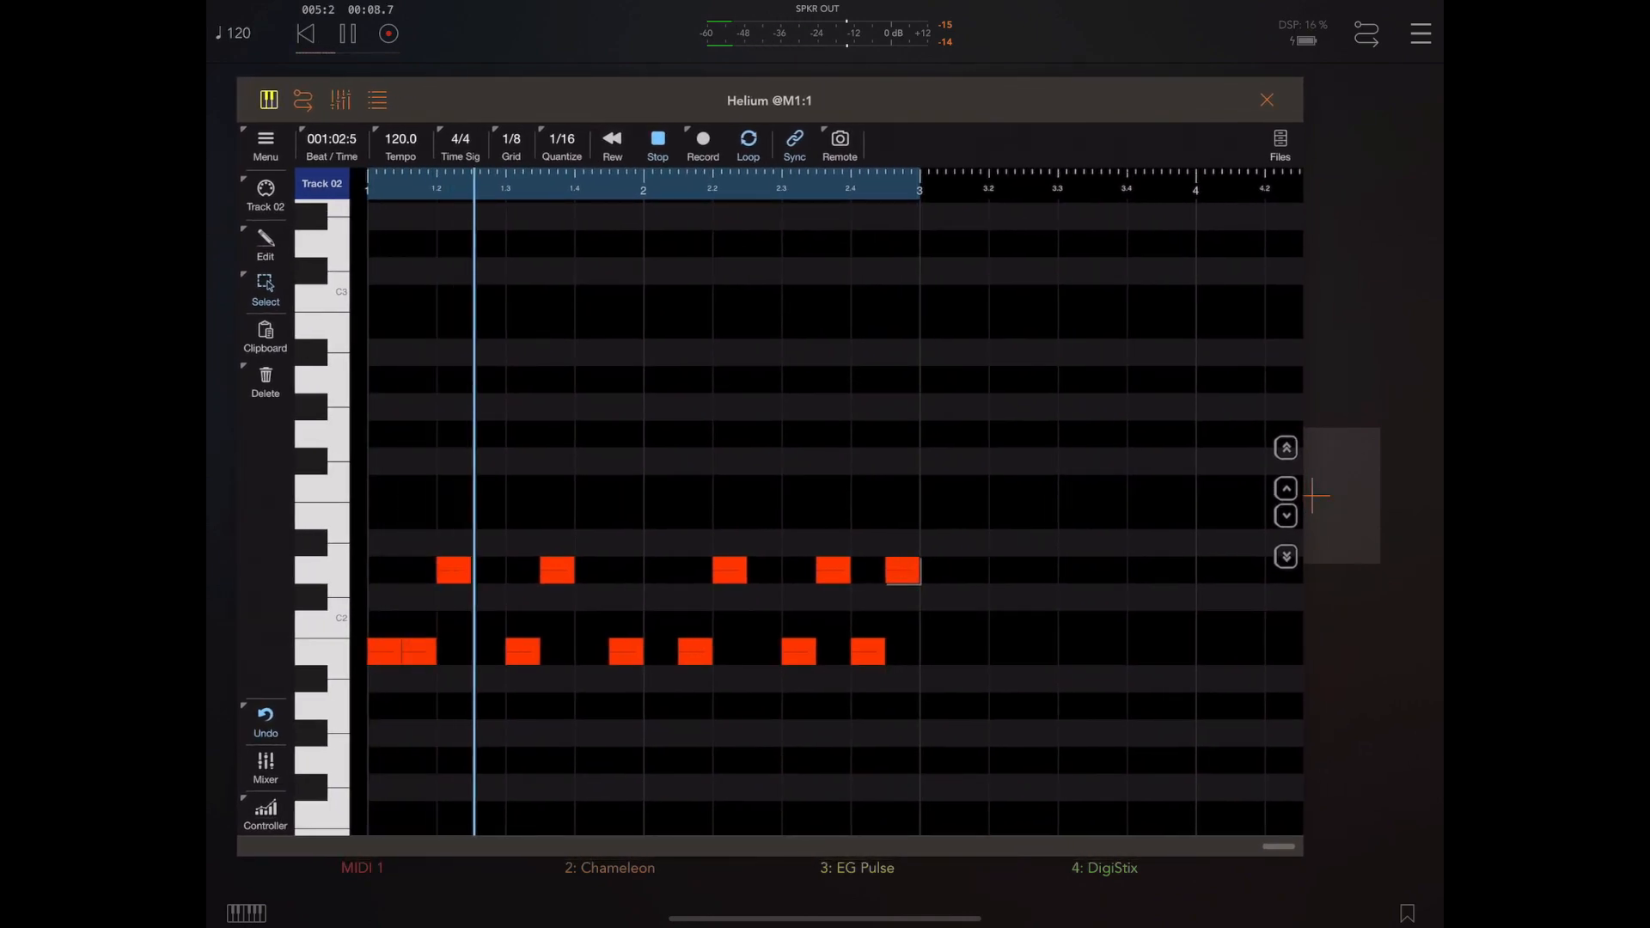
pyautogui.click(348, 32)
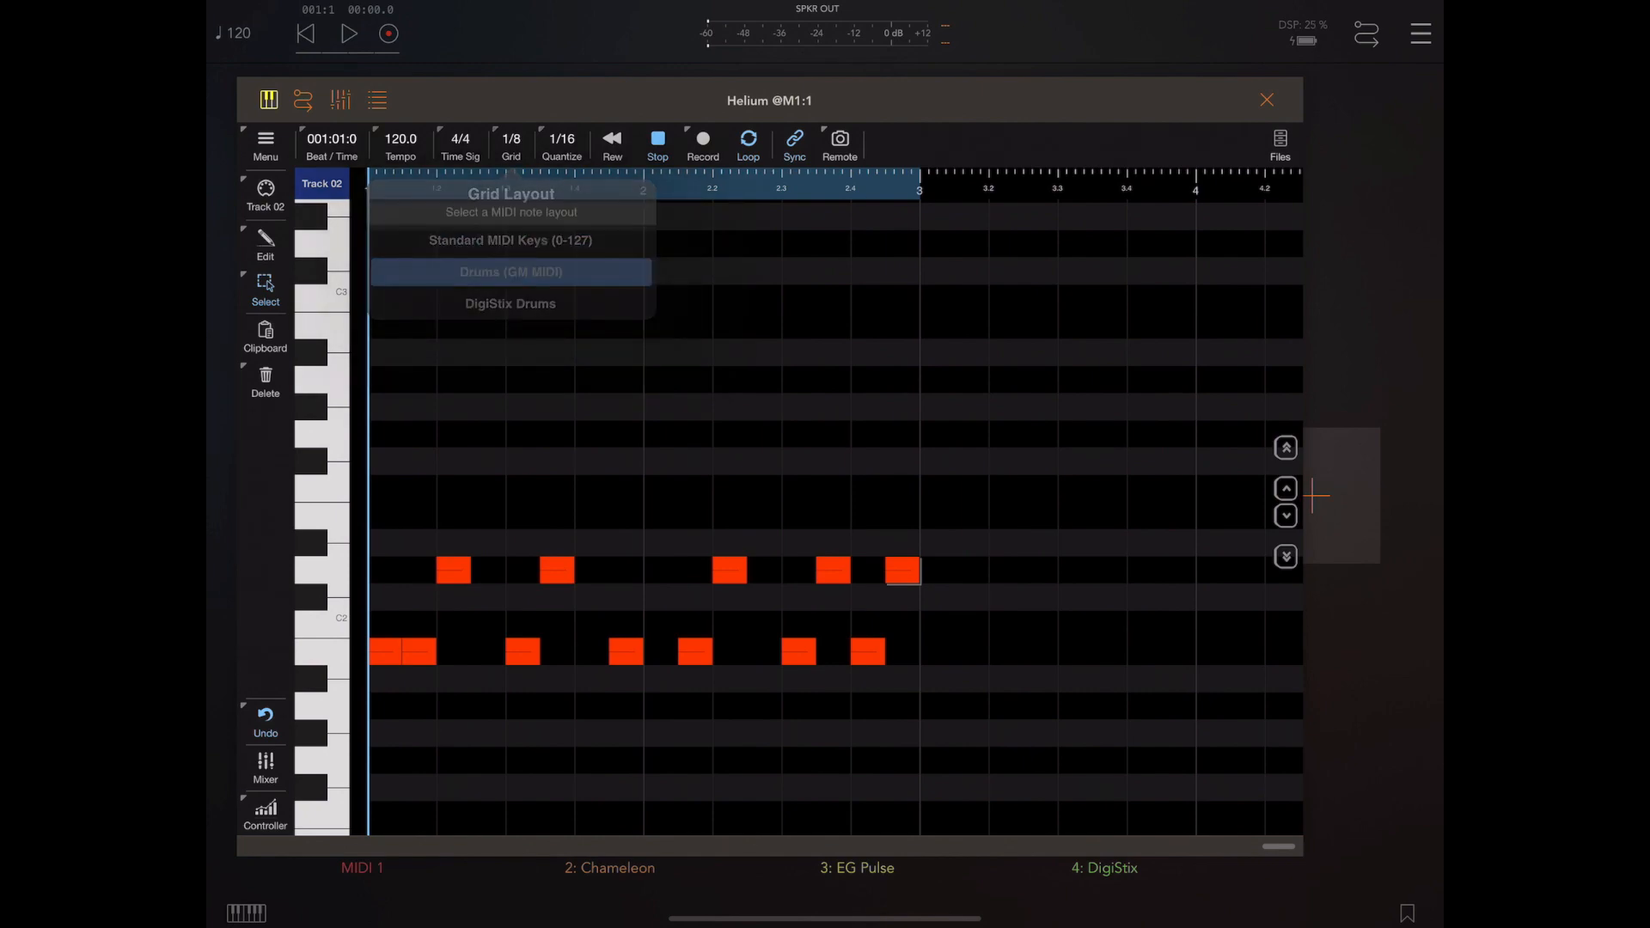
# Apply the Drums (GM MIDI) layout to track 2, preview it, and browse the drum rows
pyautogui.click(510, 271)
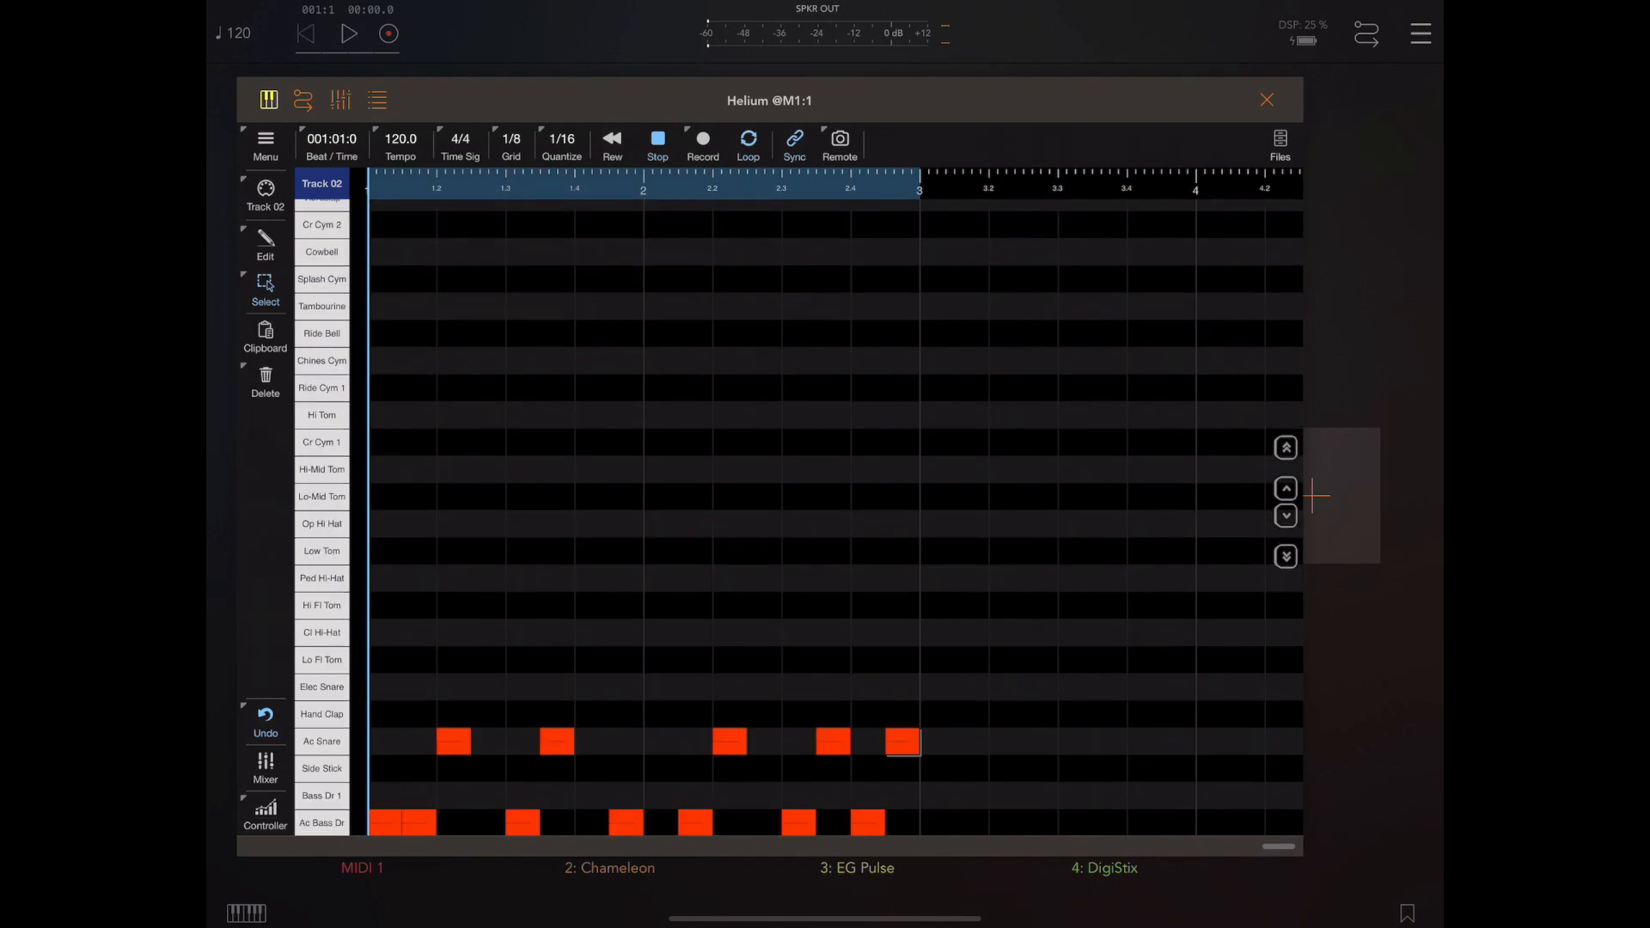
pyautogui.click(350, 33)
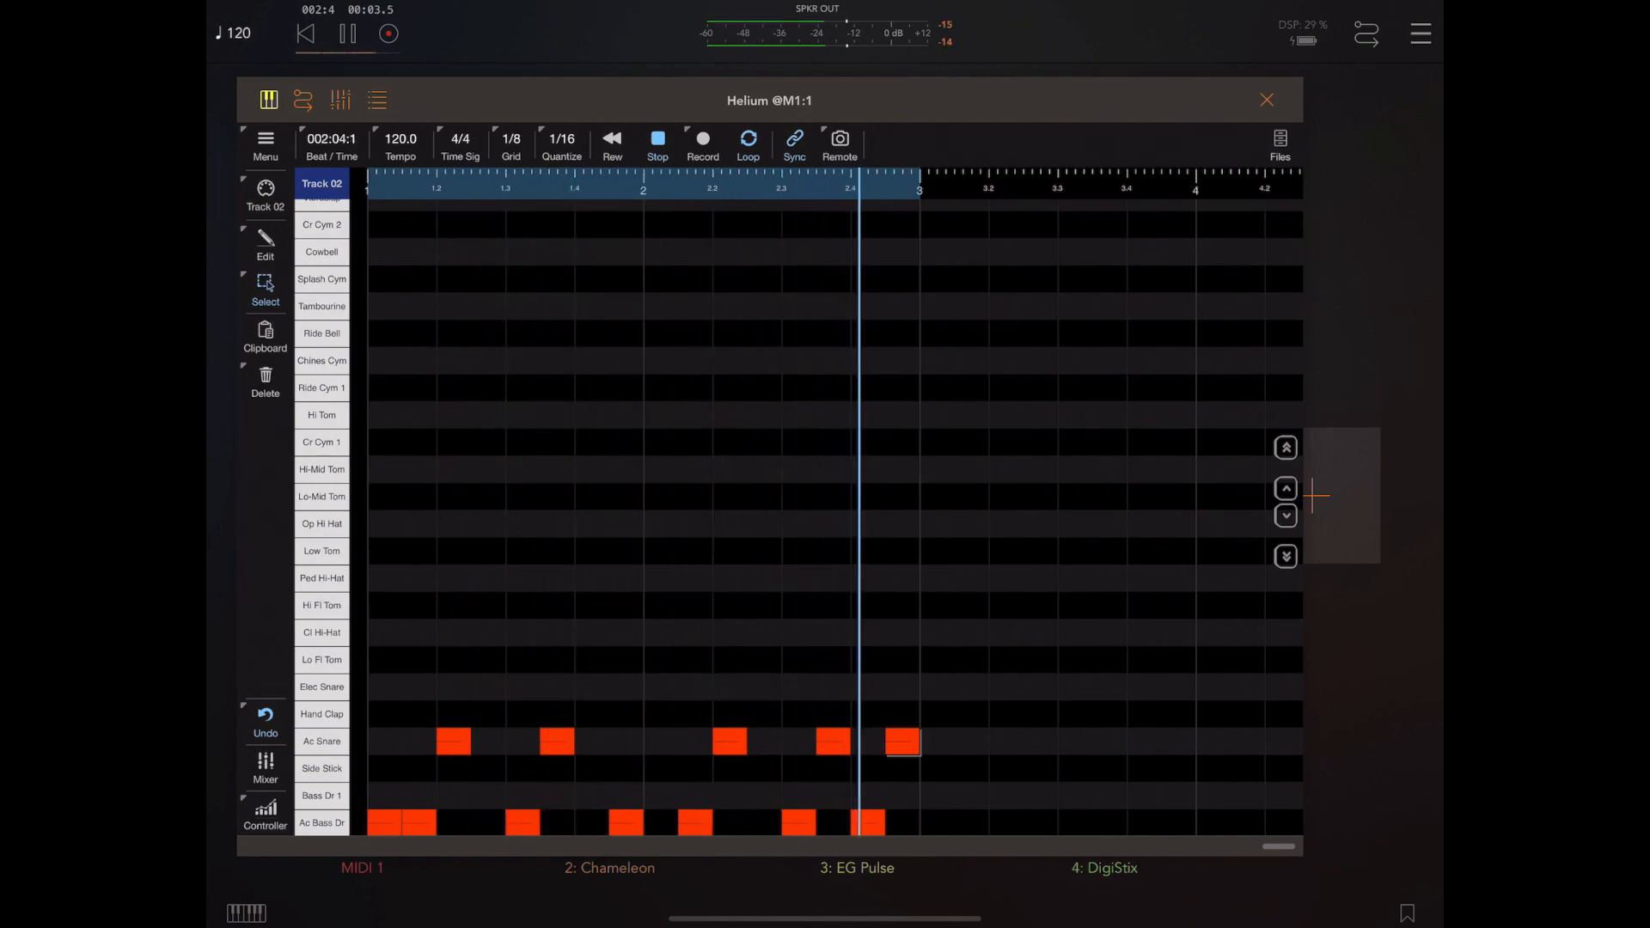
pyautogui.click(347, 33)
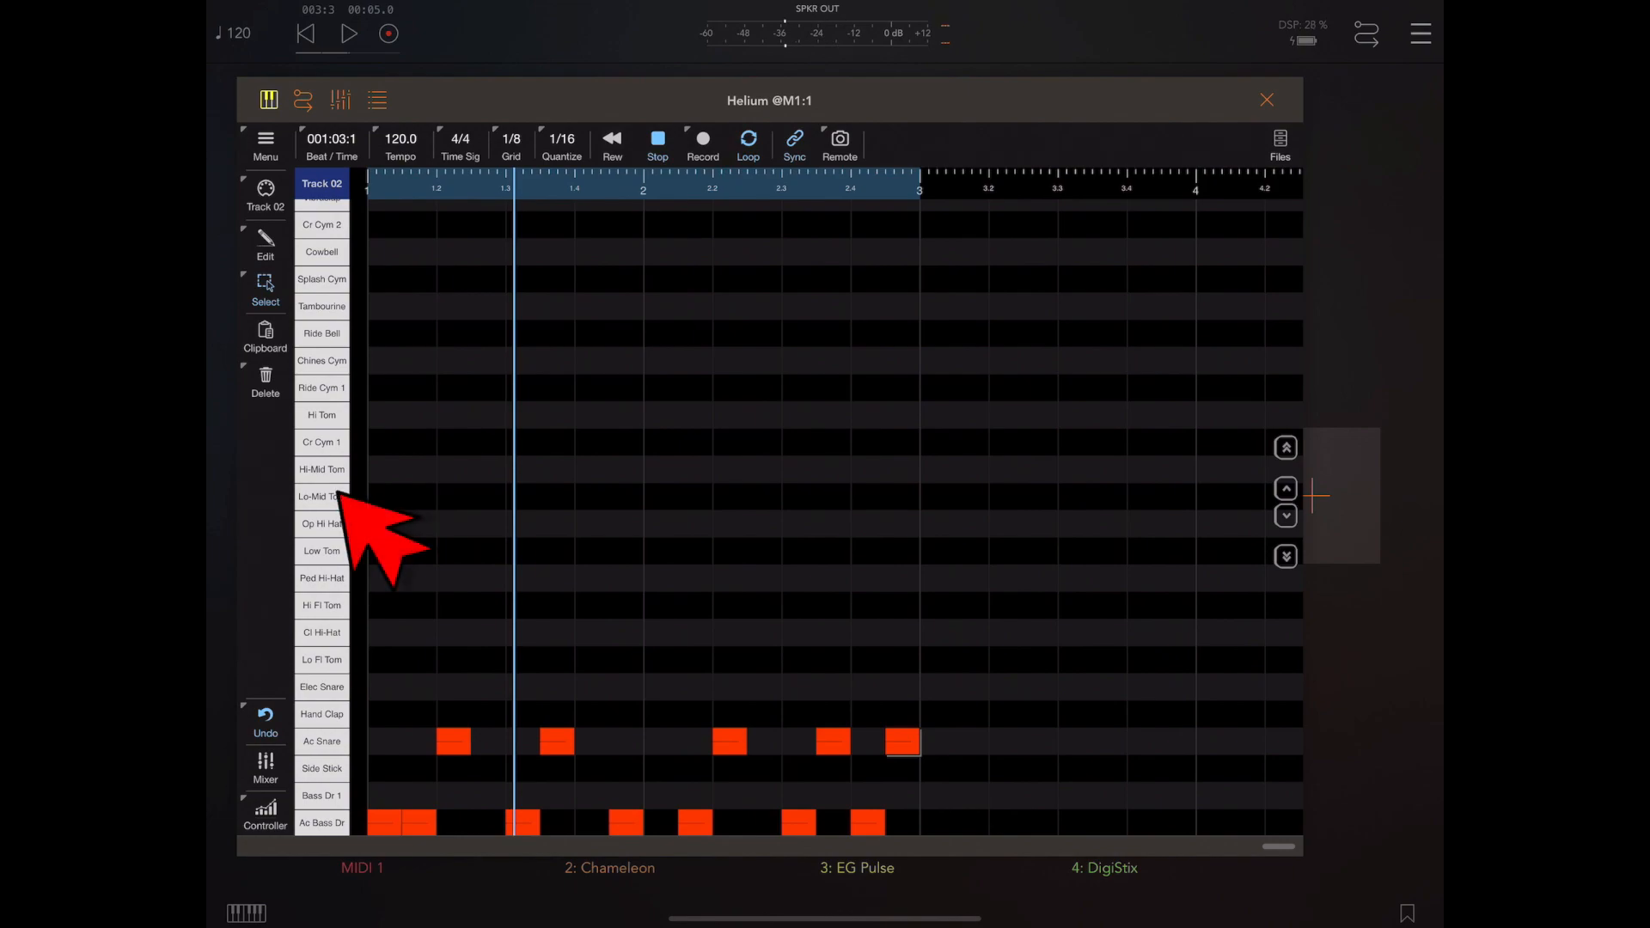
pyautogui.scroll(-3)
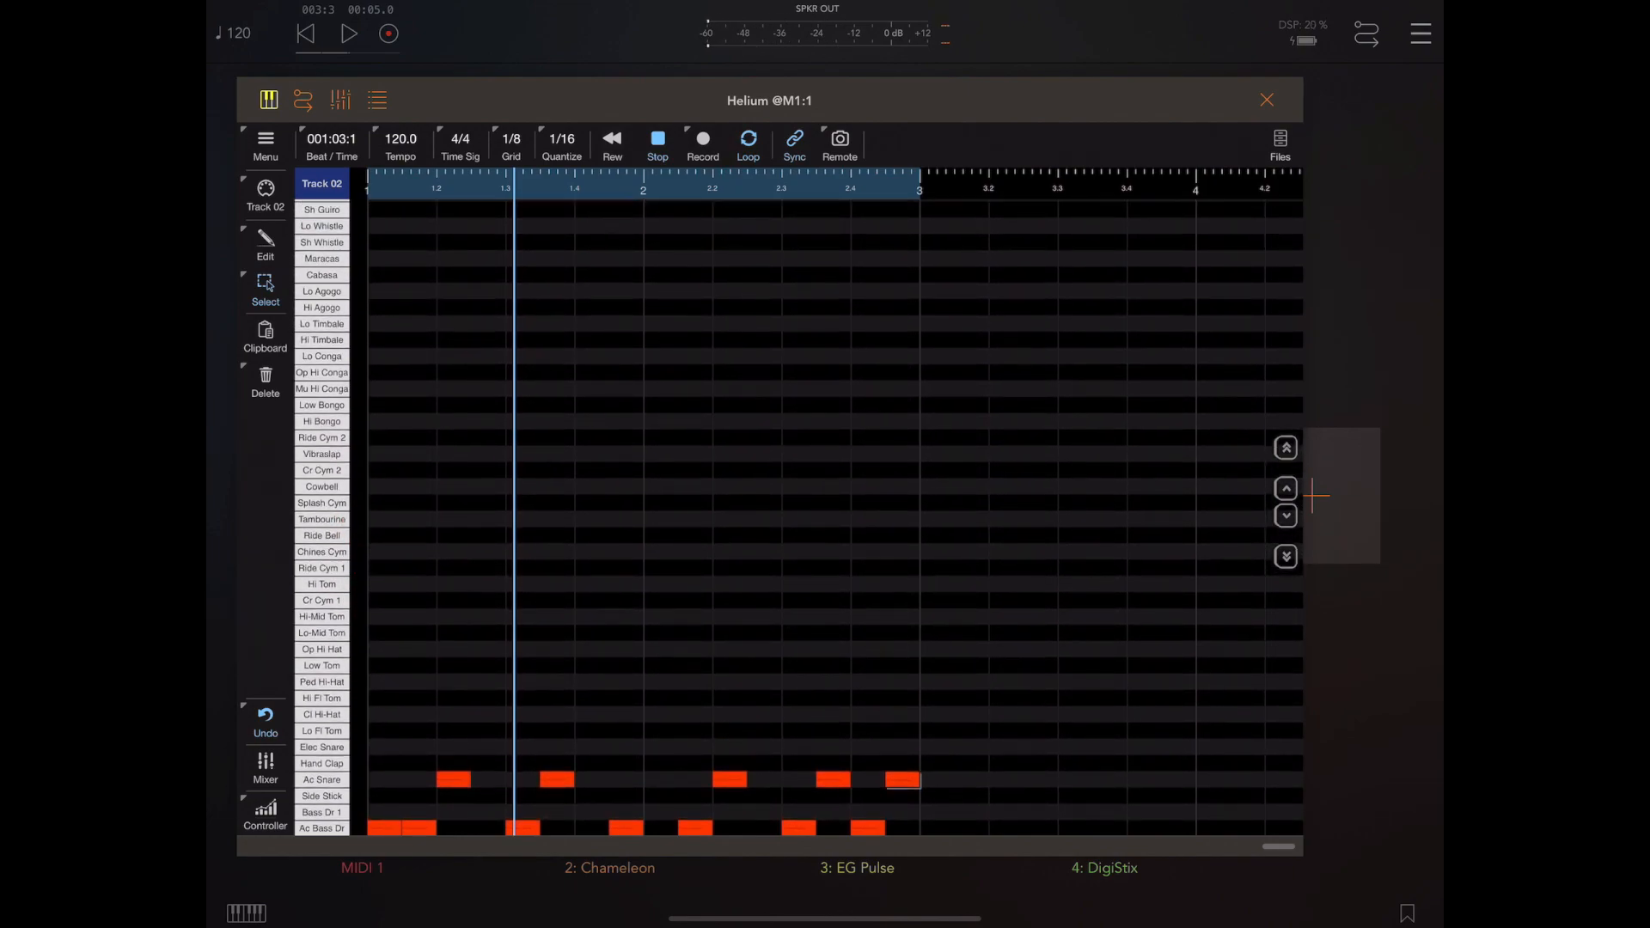
pyautogui.scroll(-3)
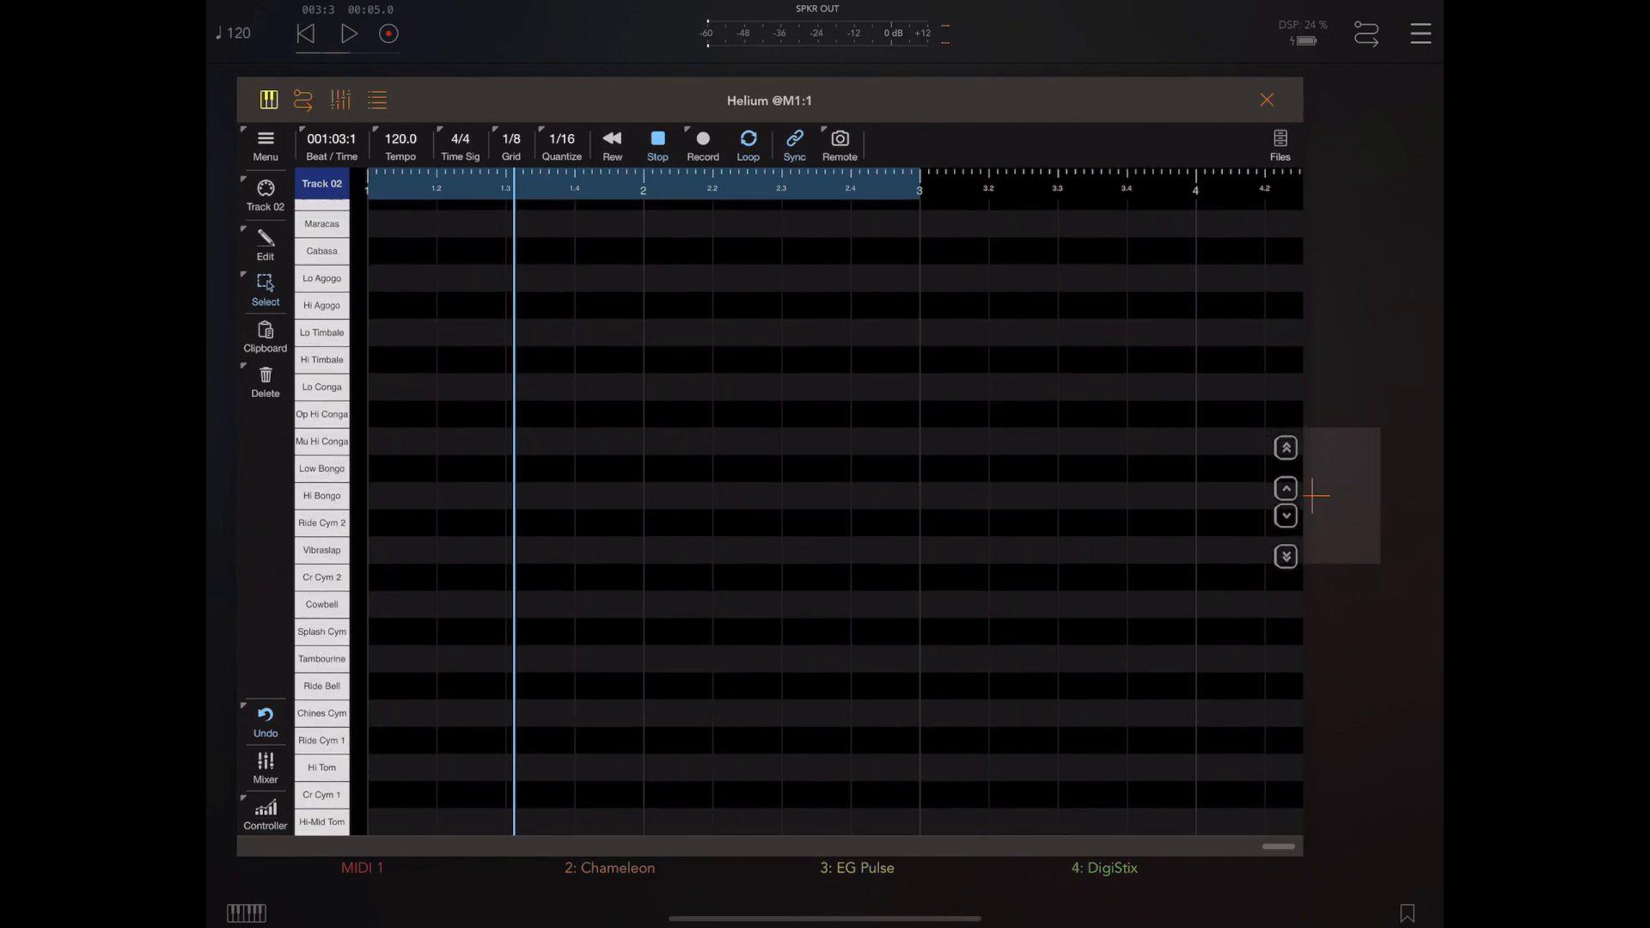
pyautogui.scroll(-3)
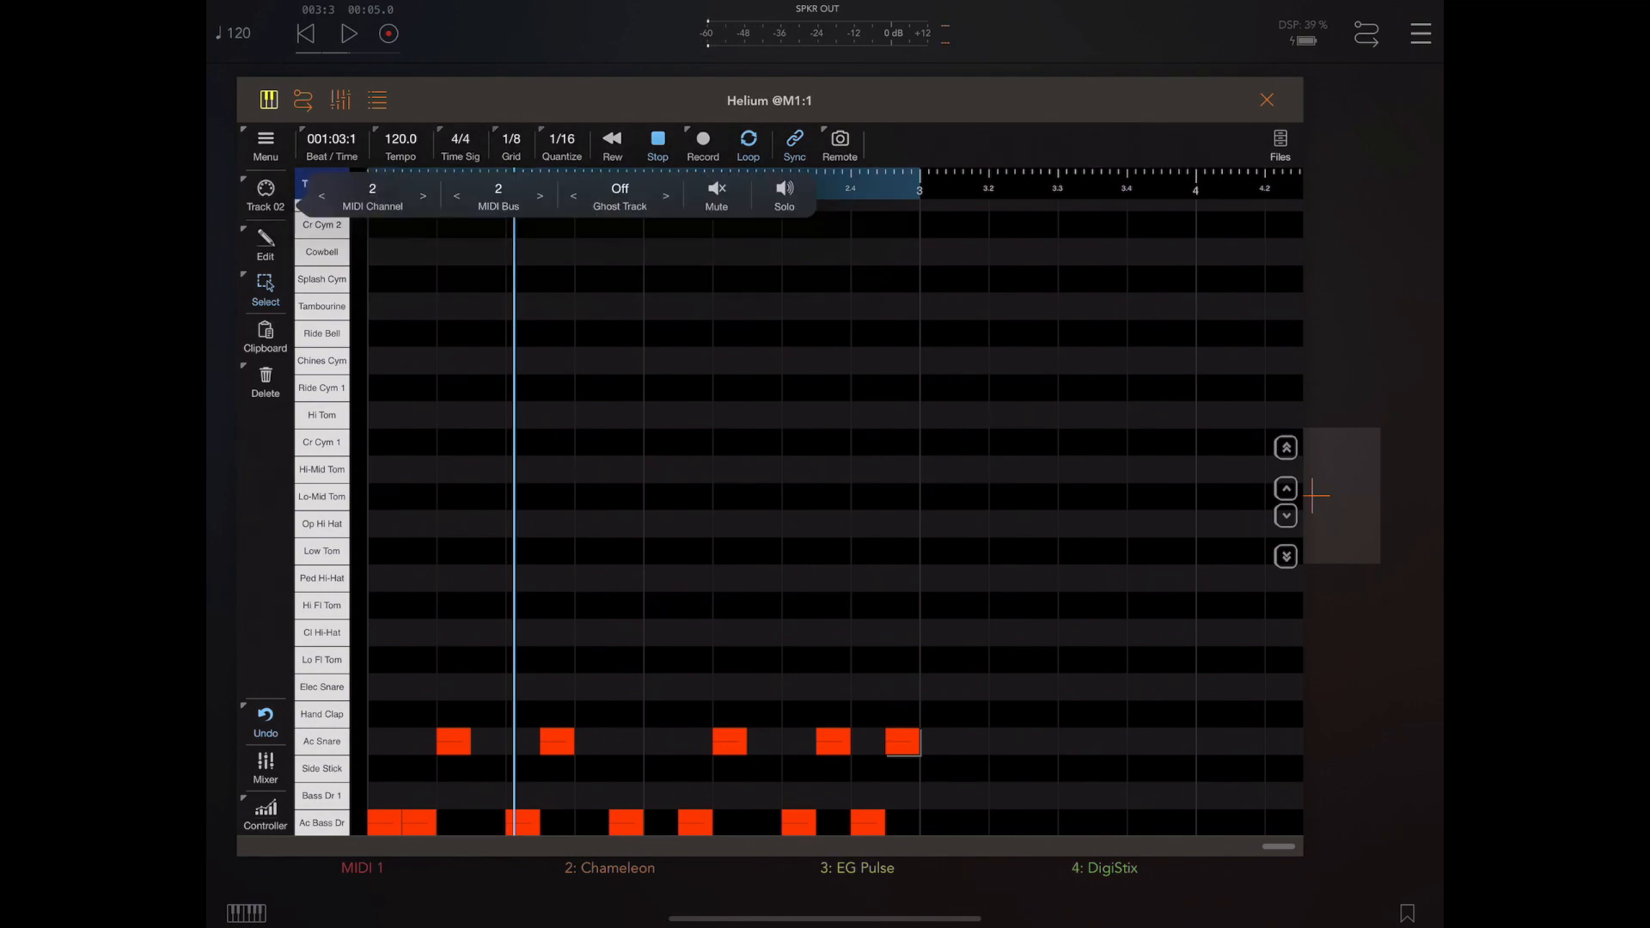
# Switch to Track 01, apply the DigiStix Drums layout, and start playback
pyautogui.click(372, 195)
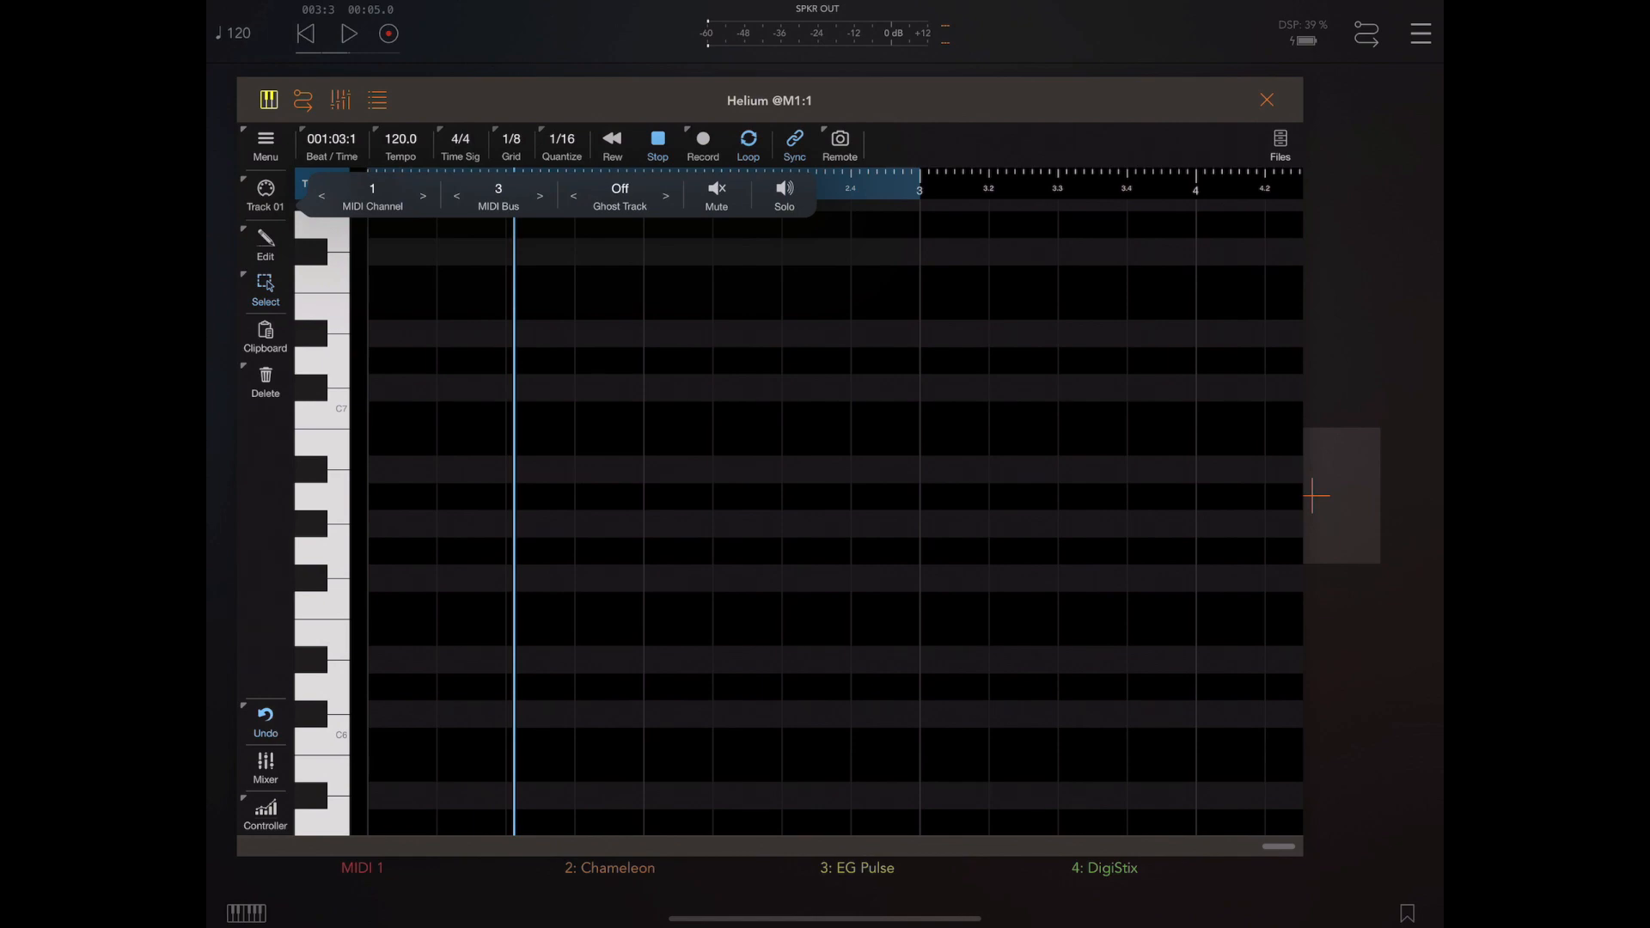
pyautogui.click(264, 195)
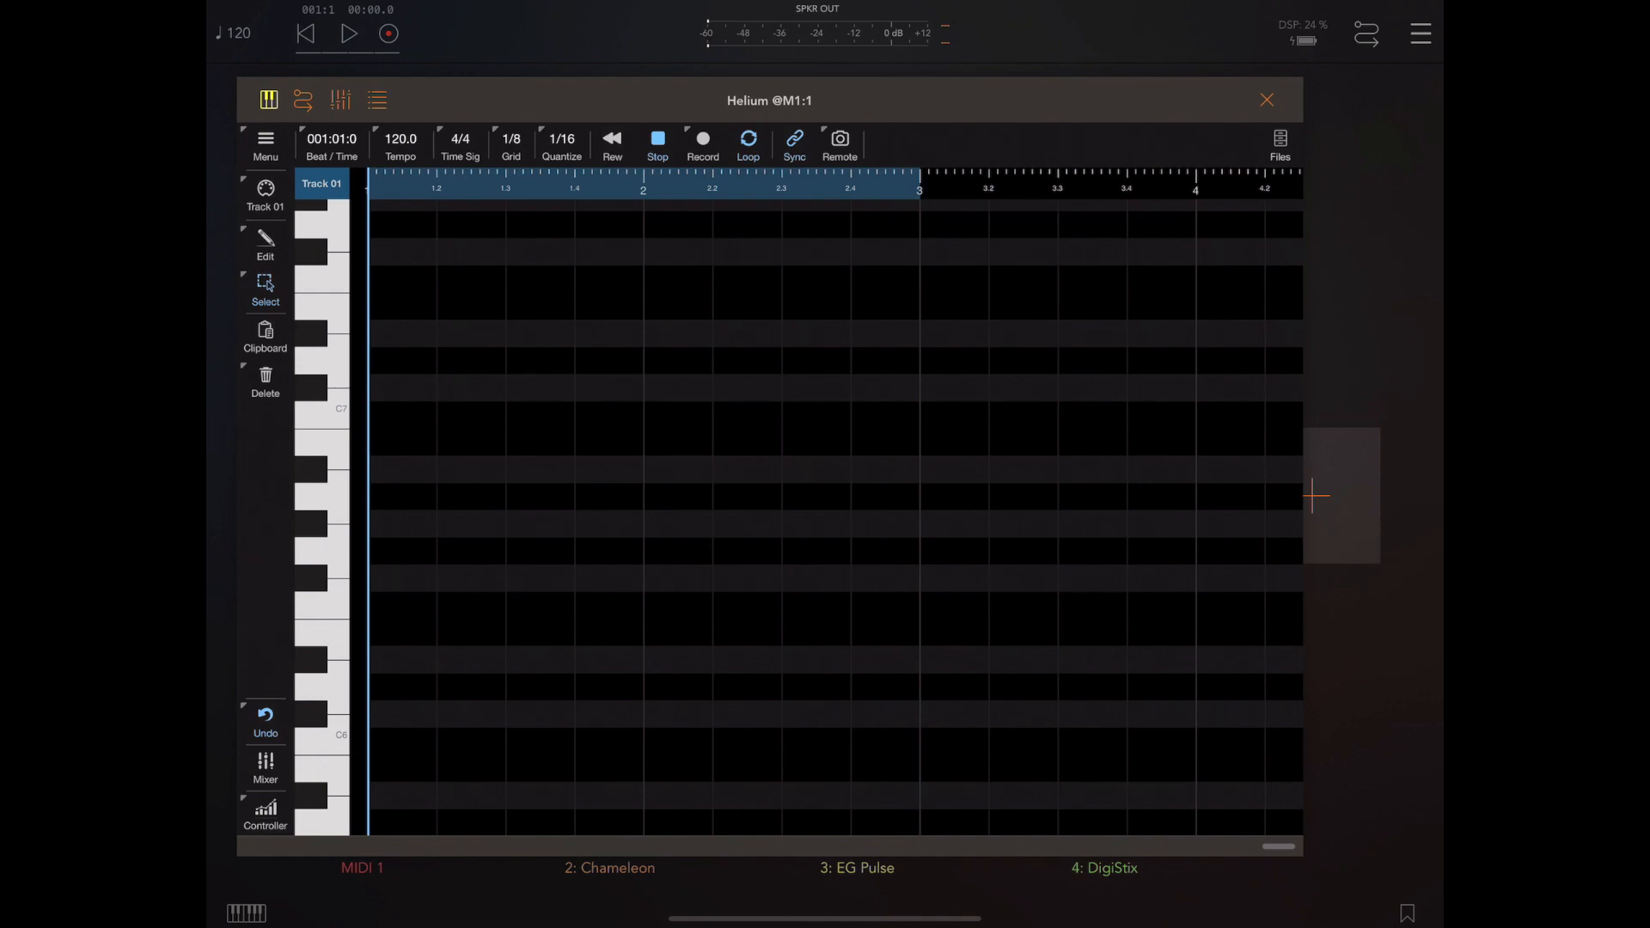
pyautogui.click(348, 33)
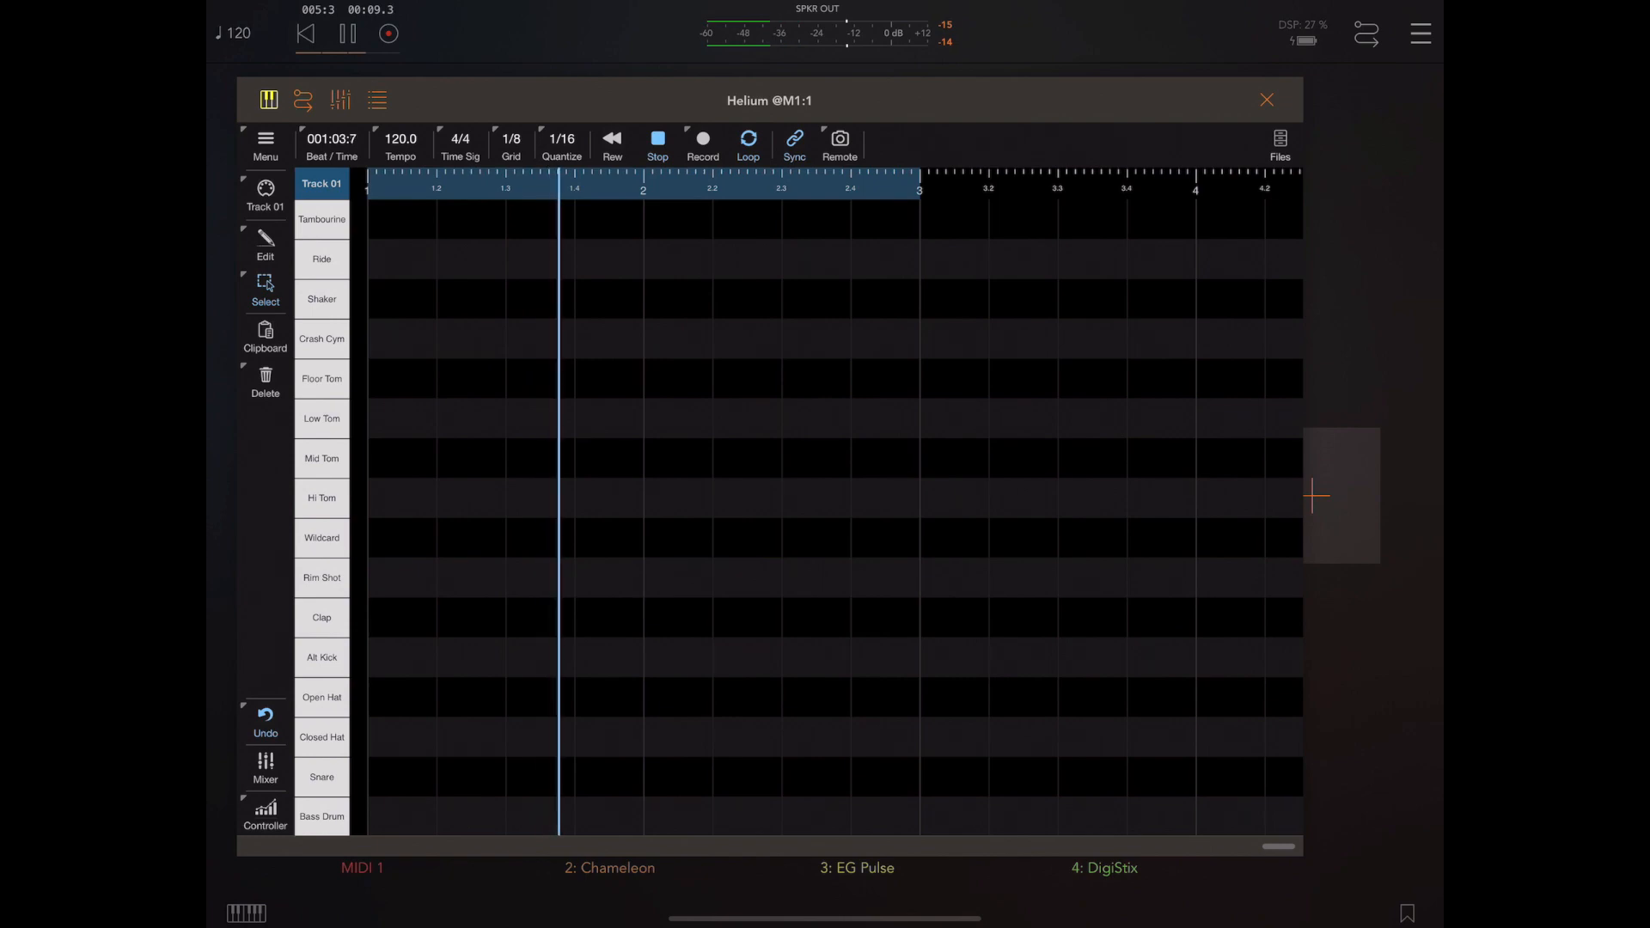
# Arm Record and finger-drum bass drum, snare, closed and open hat hits into track 1
pyautogui.click(702, 138)
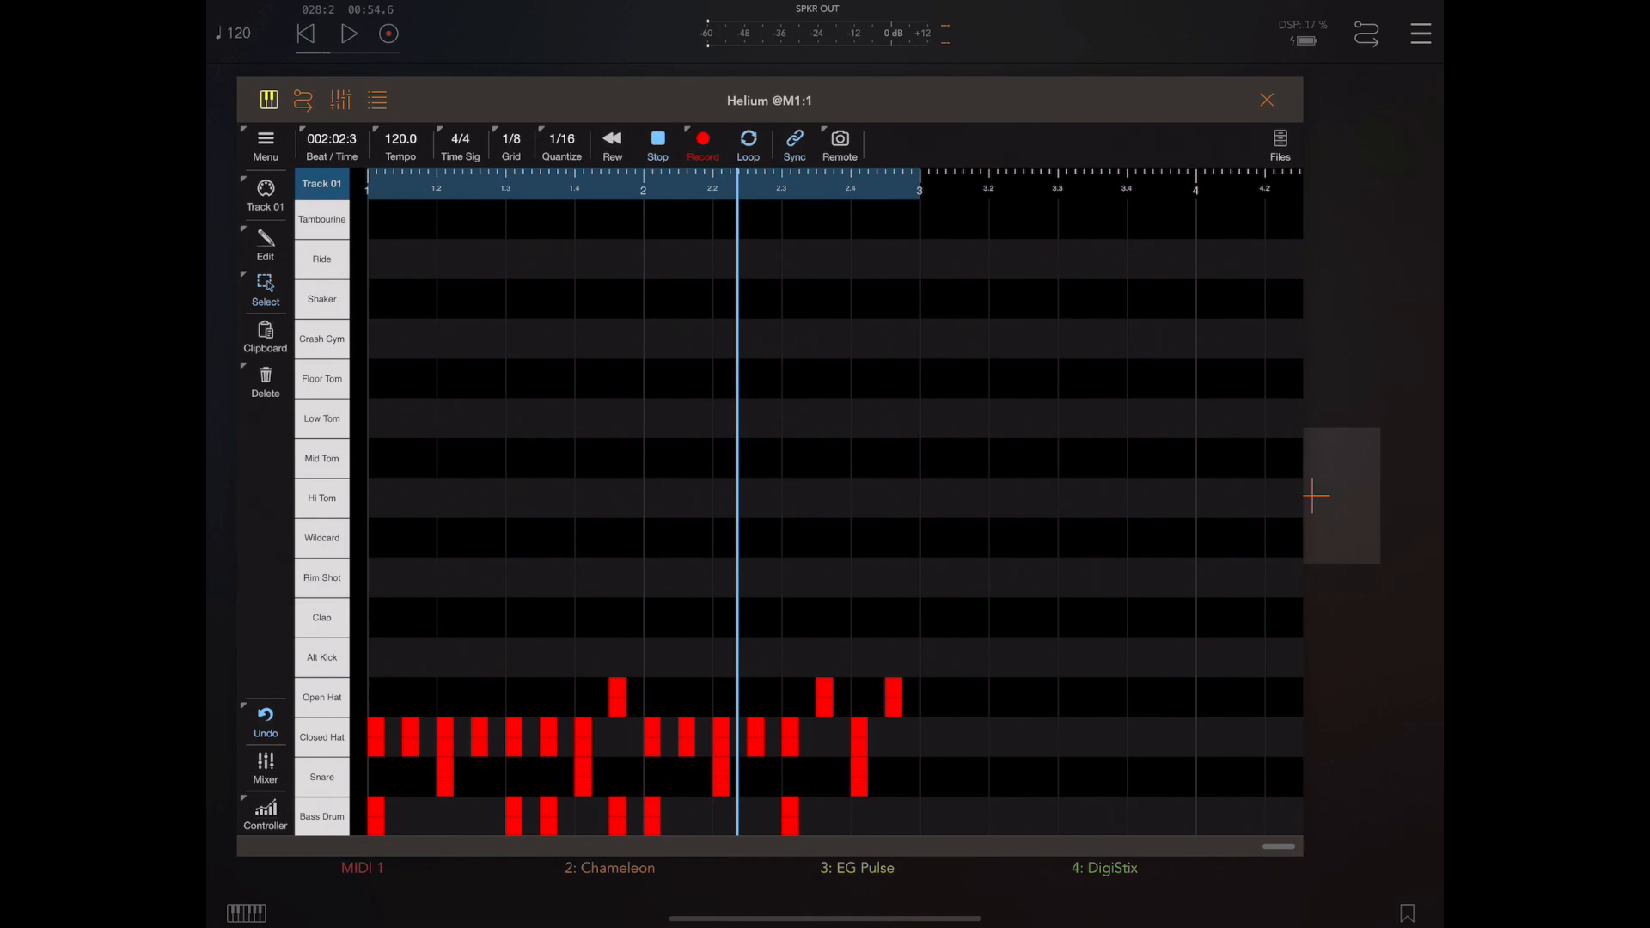
# Clear track 1's notes and re-record only bass drum and snare hits
pyautogui.click(264, 721)
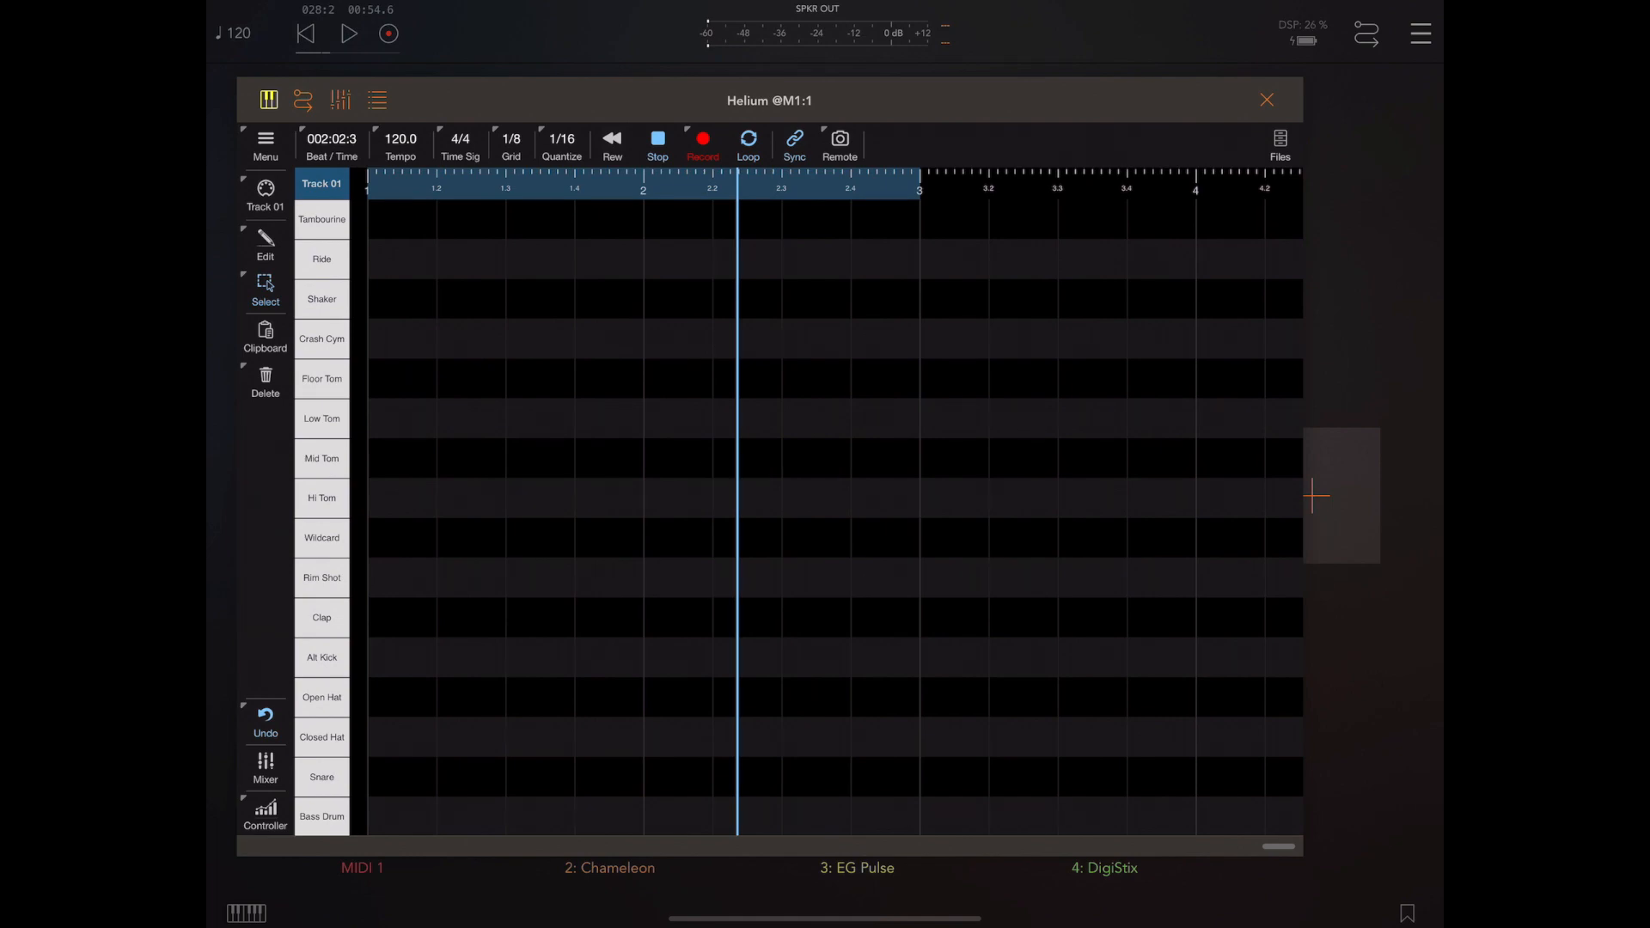
pyautogui.click(349, 33)
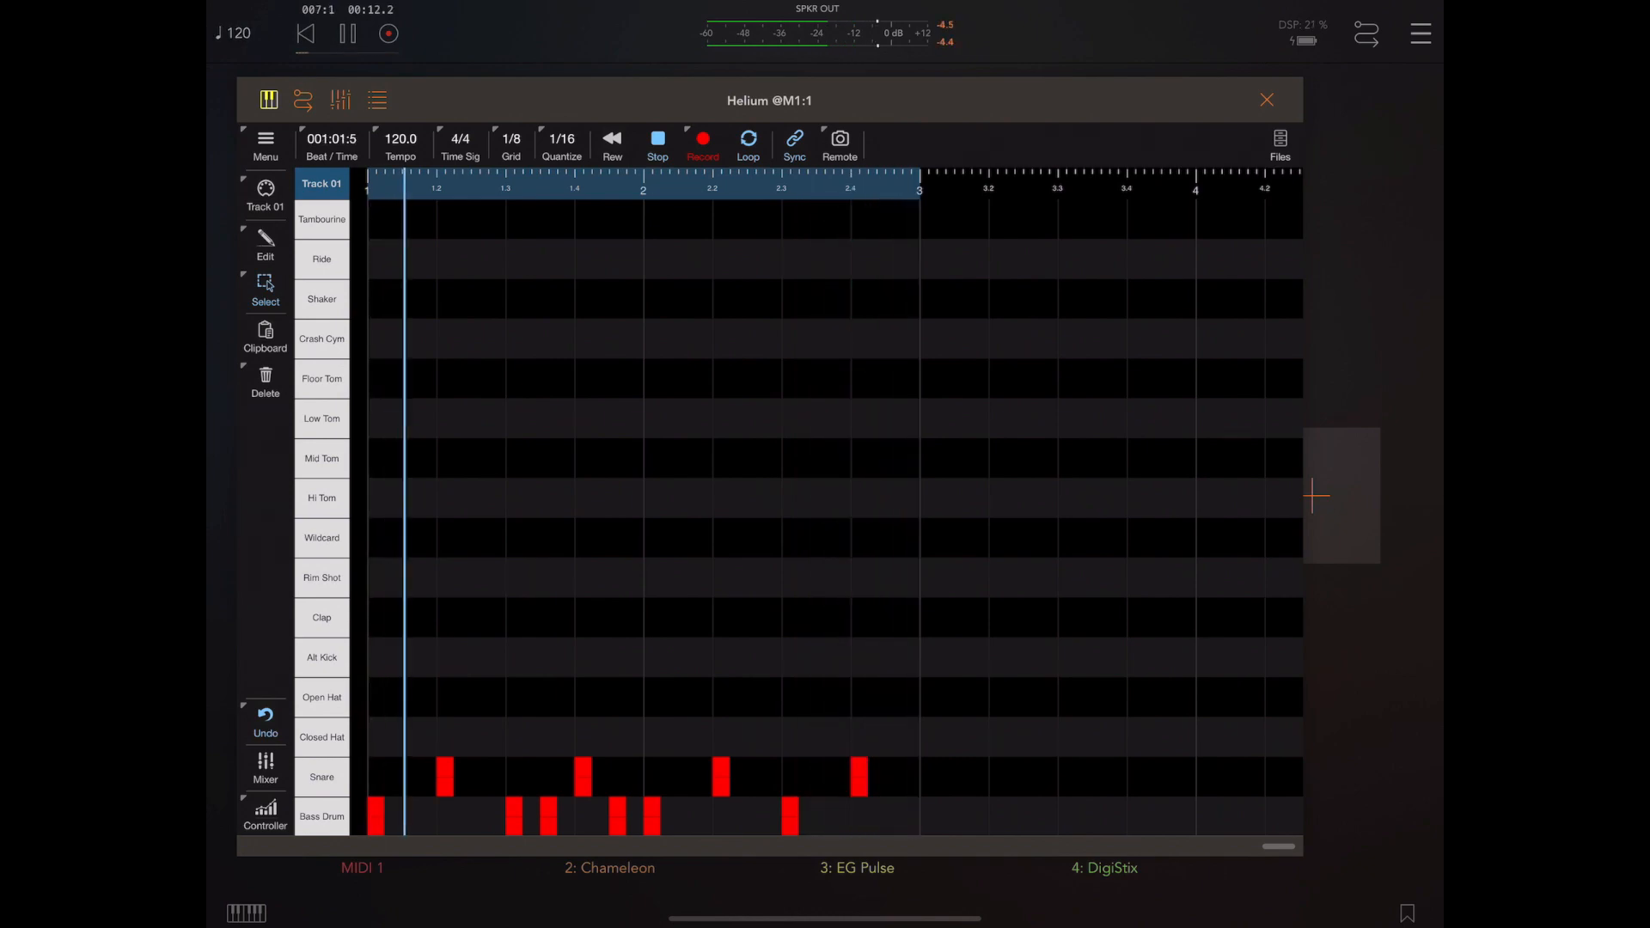
# Record closed and open hat hits over the kick and snare, then stop recording
pyautogui.click(265, 721)
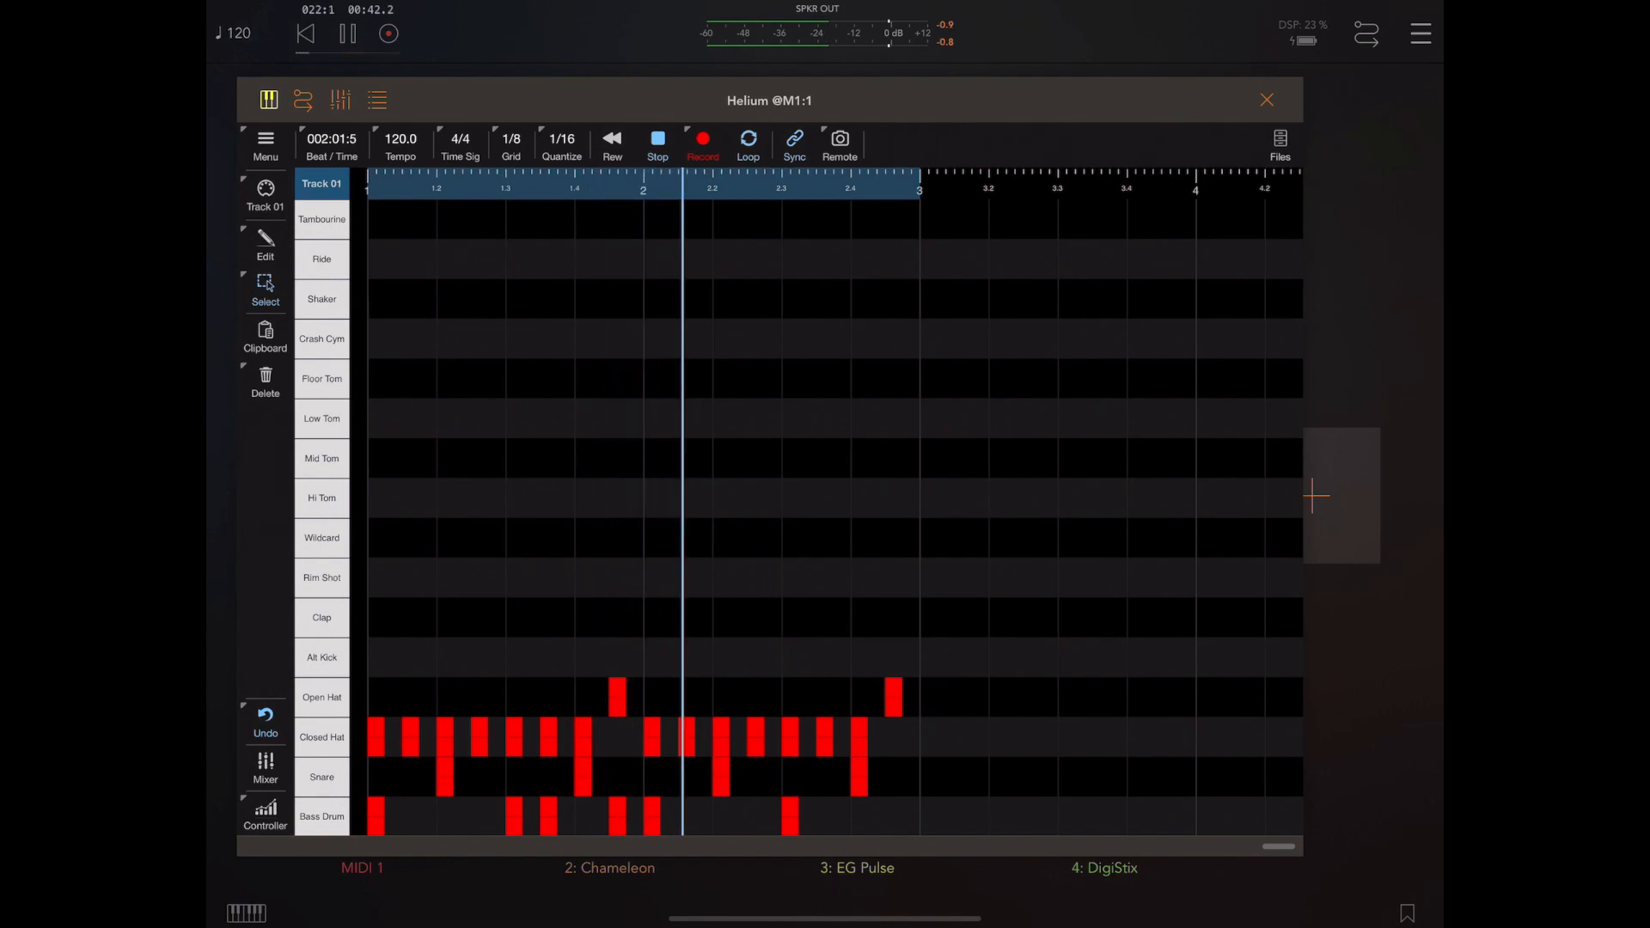
pyautogui.click(264, 723)
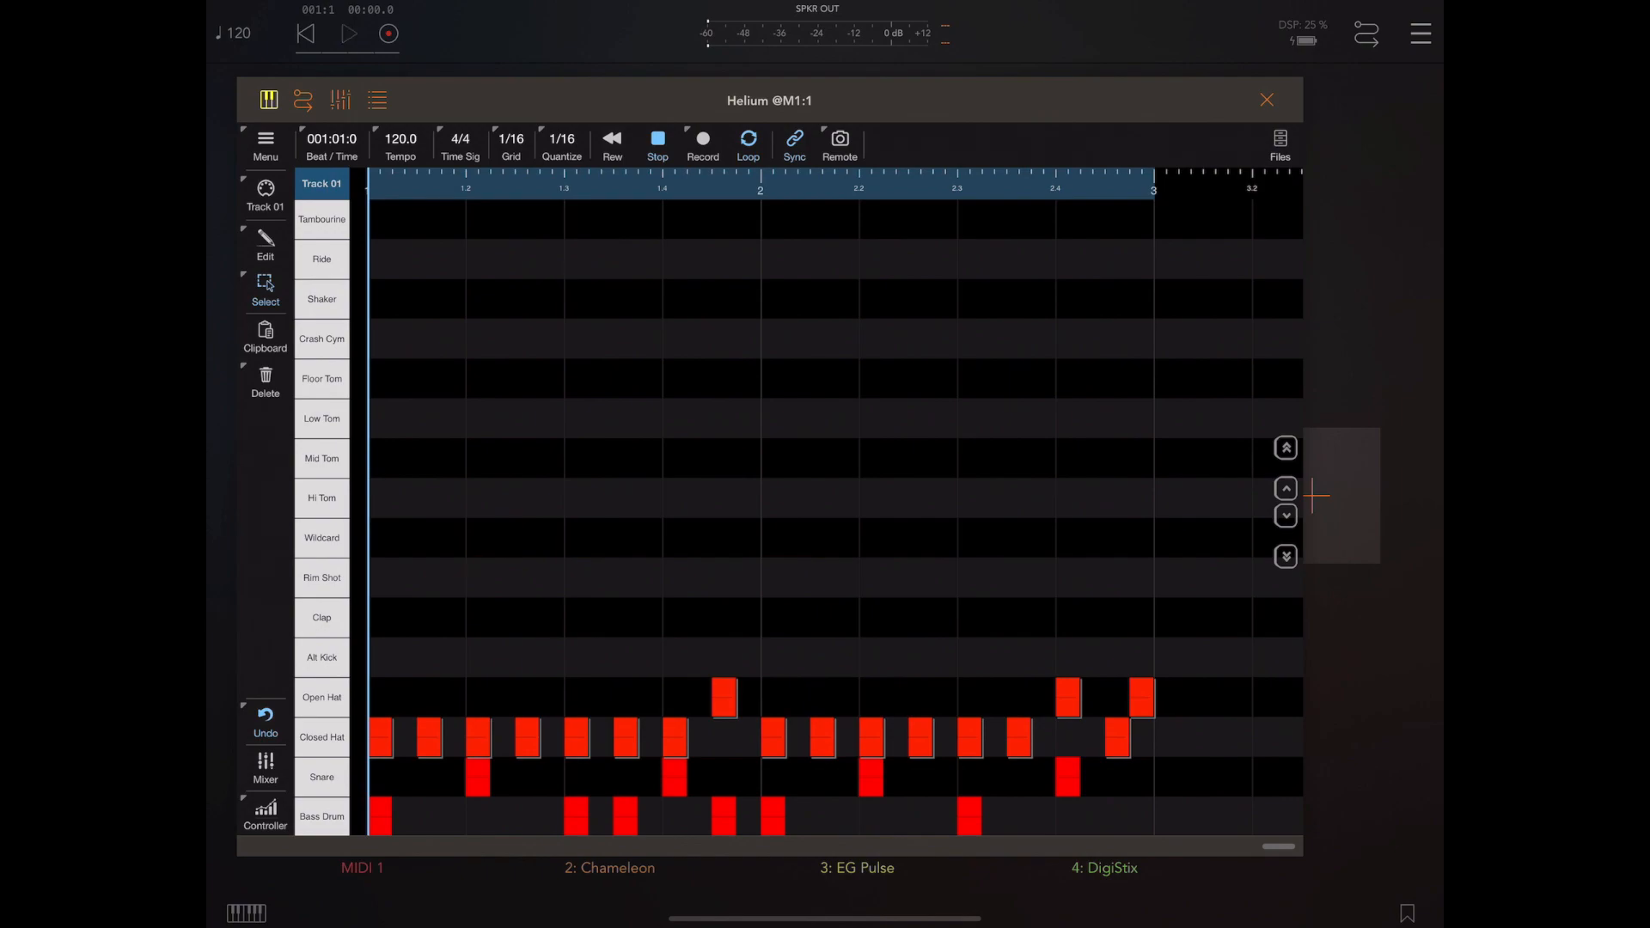
# Randomize the selected hi-hat notes with Random Mode set to Velocity
pyautogui.click(348, 32)
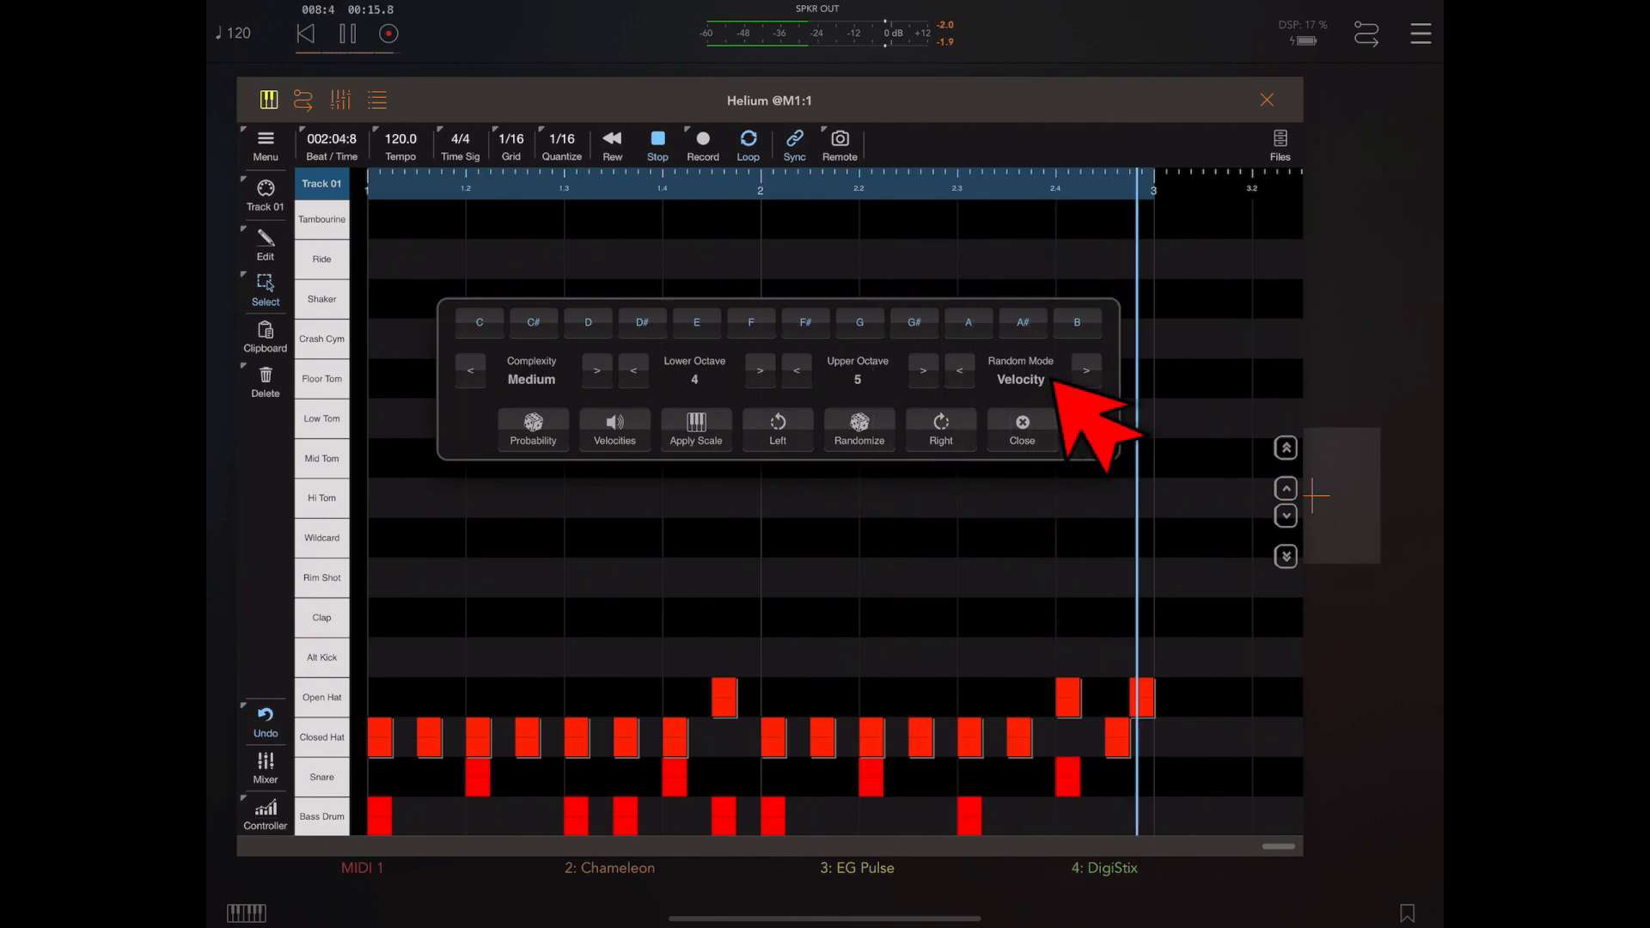
pyautogui.click(1086, 370)
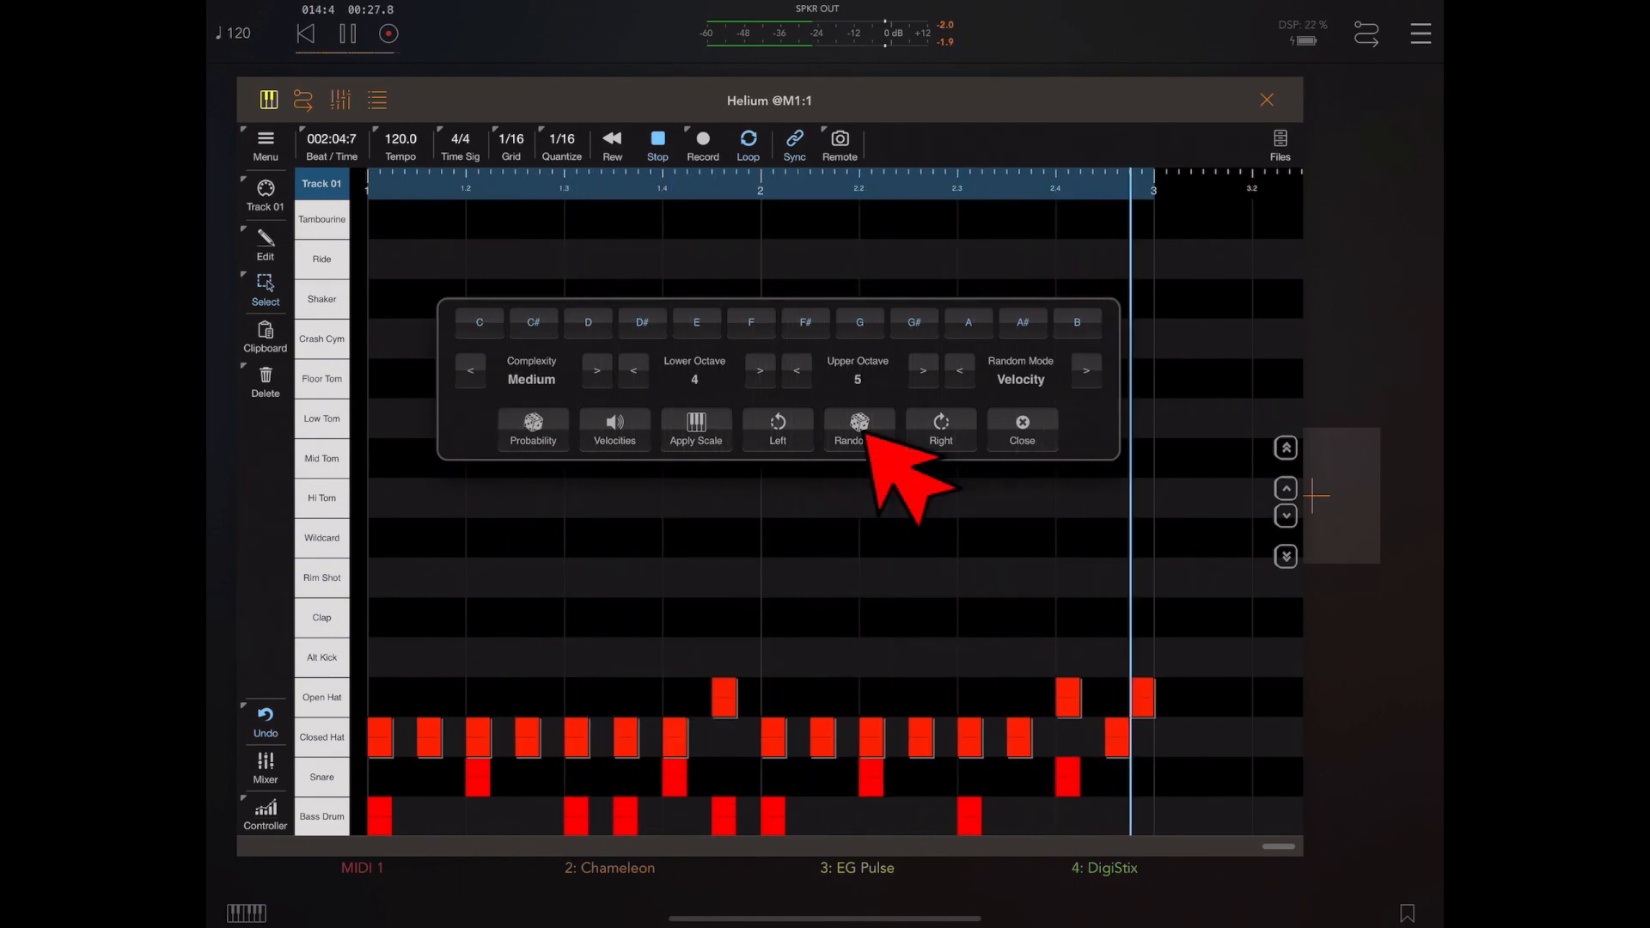
pyautogui.click(858, 429)
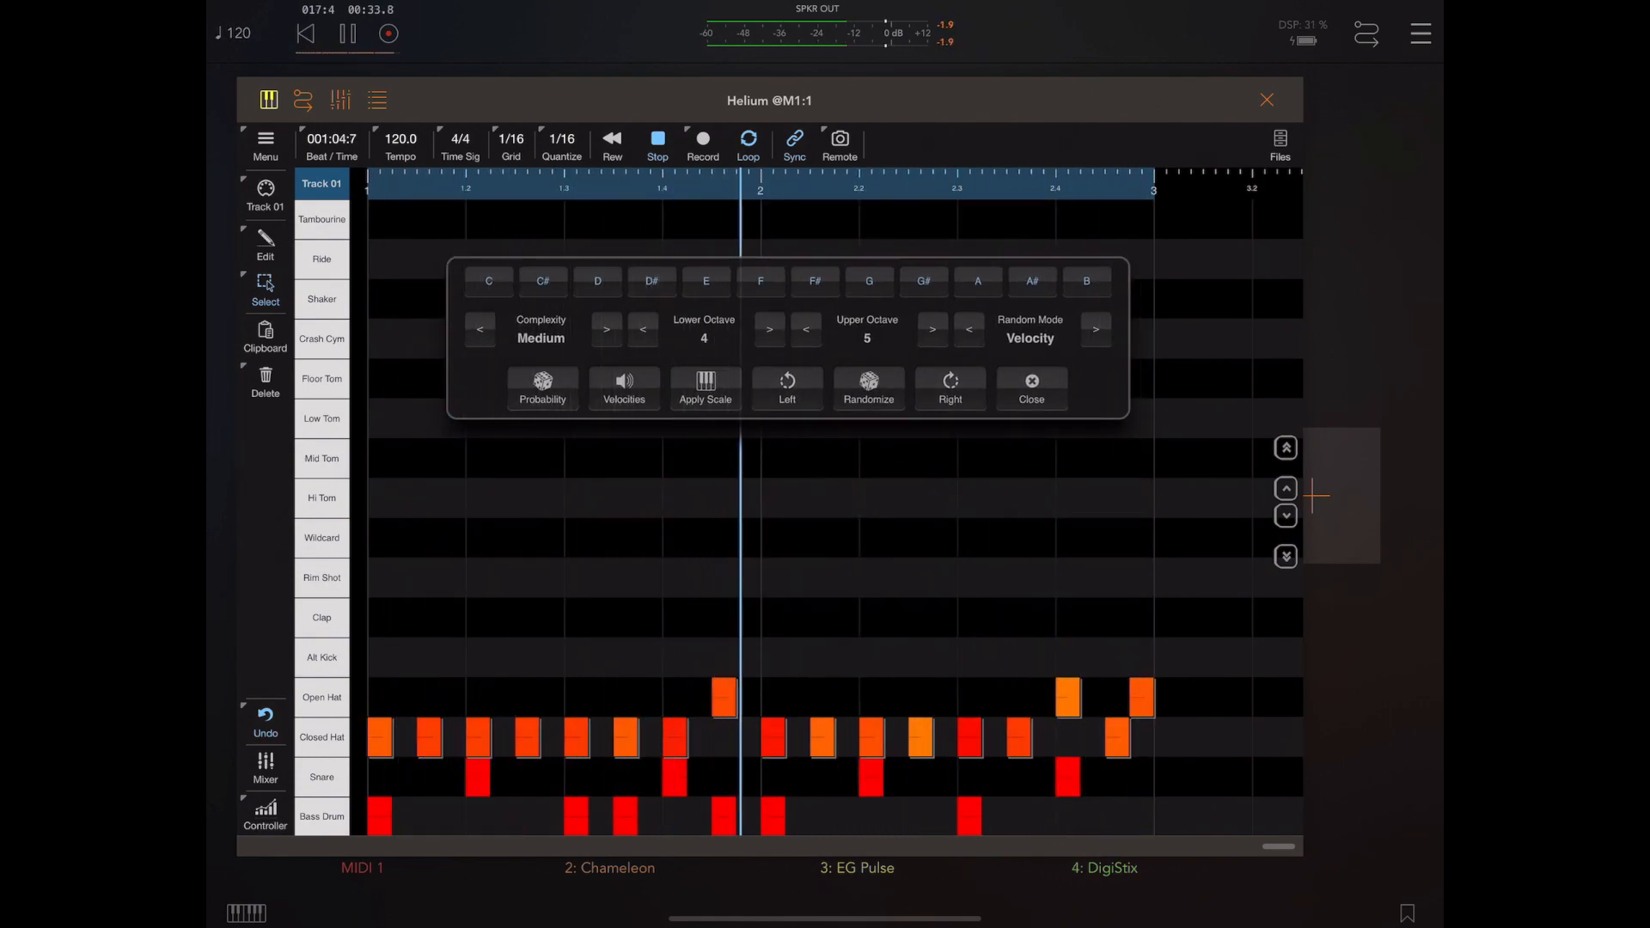
# Set randomizer Complexity to Low and Random Mode to Probability
pyautogui.click(478, 330)
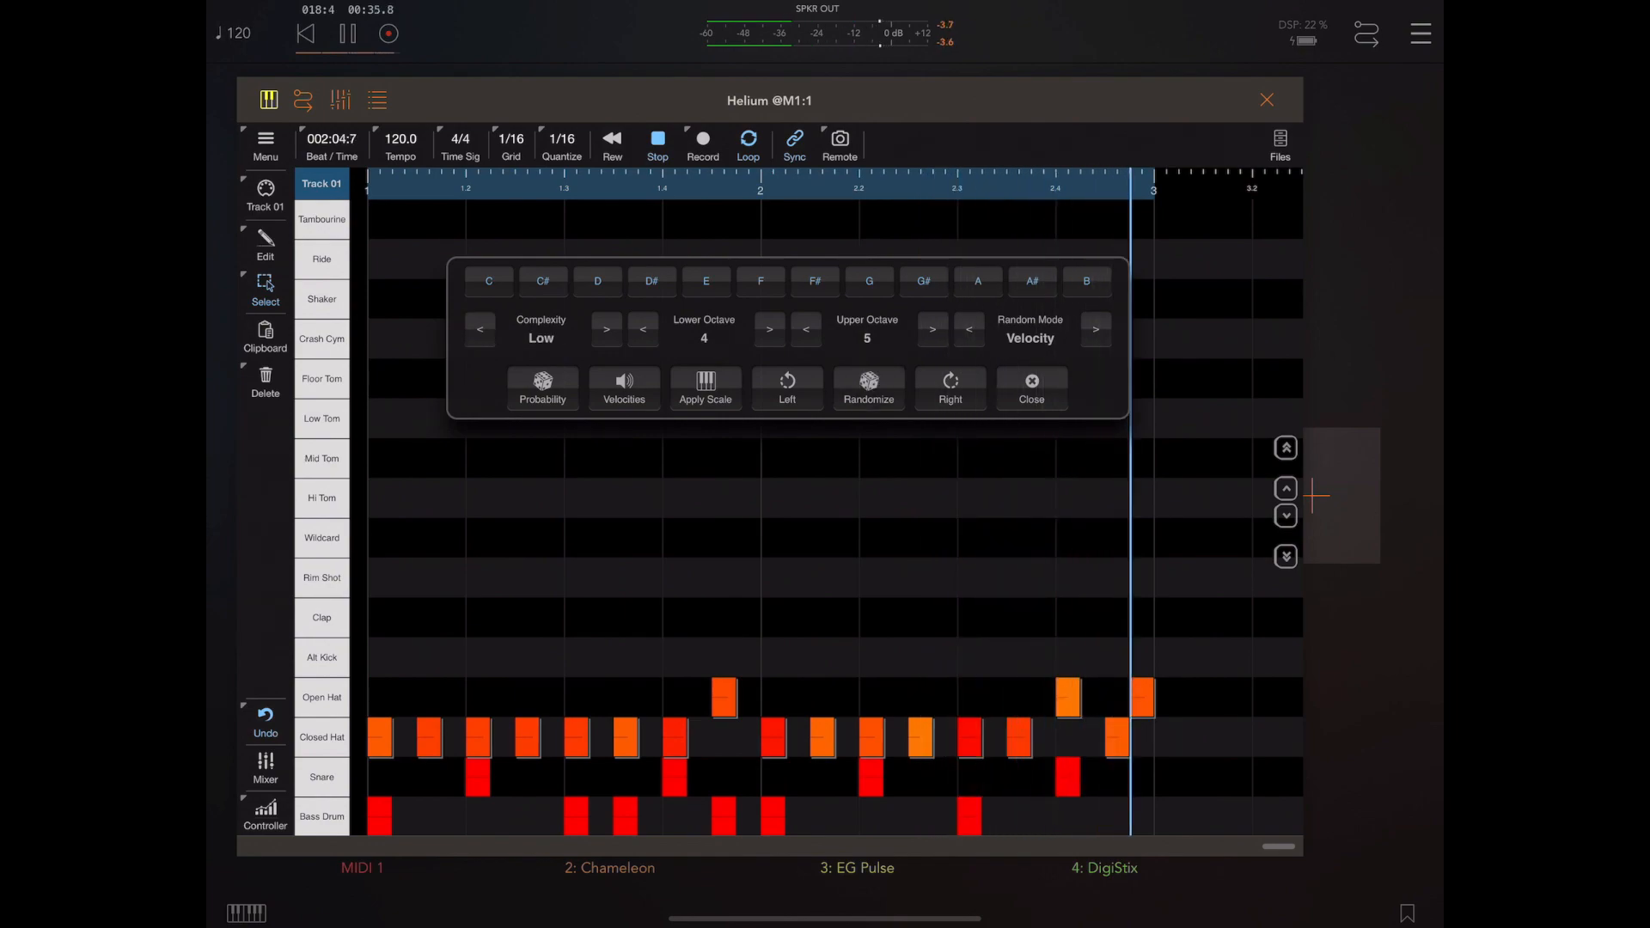
pyautogui.click(623, 388)
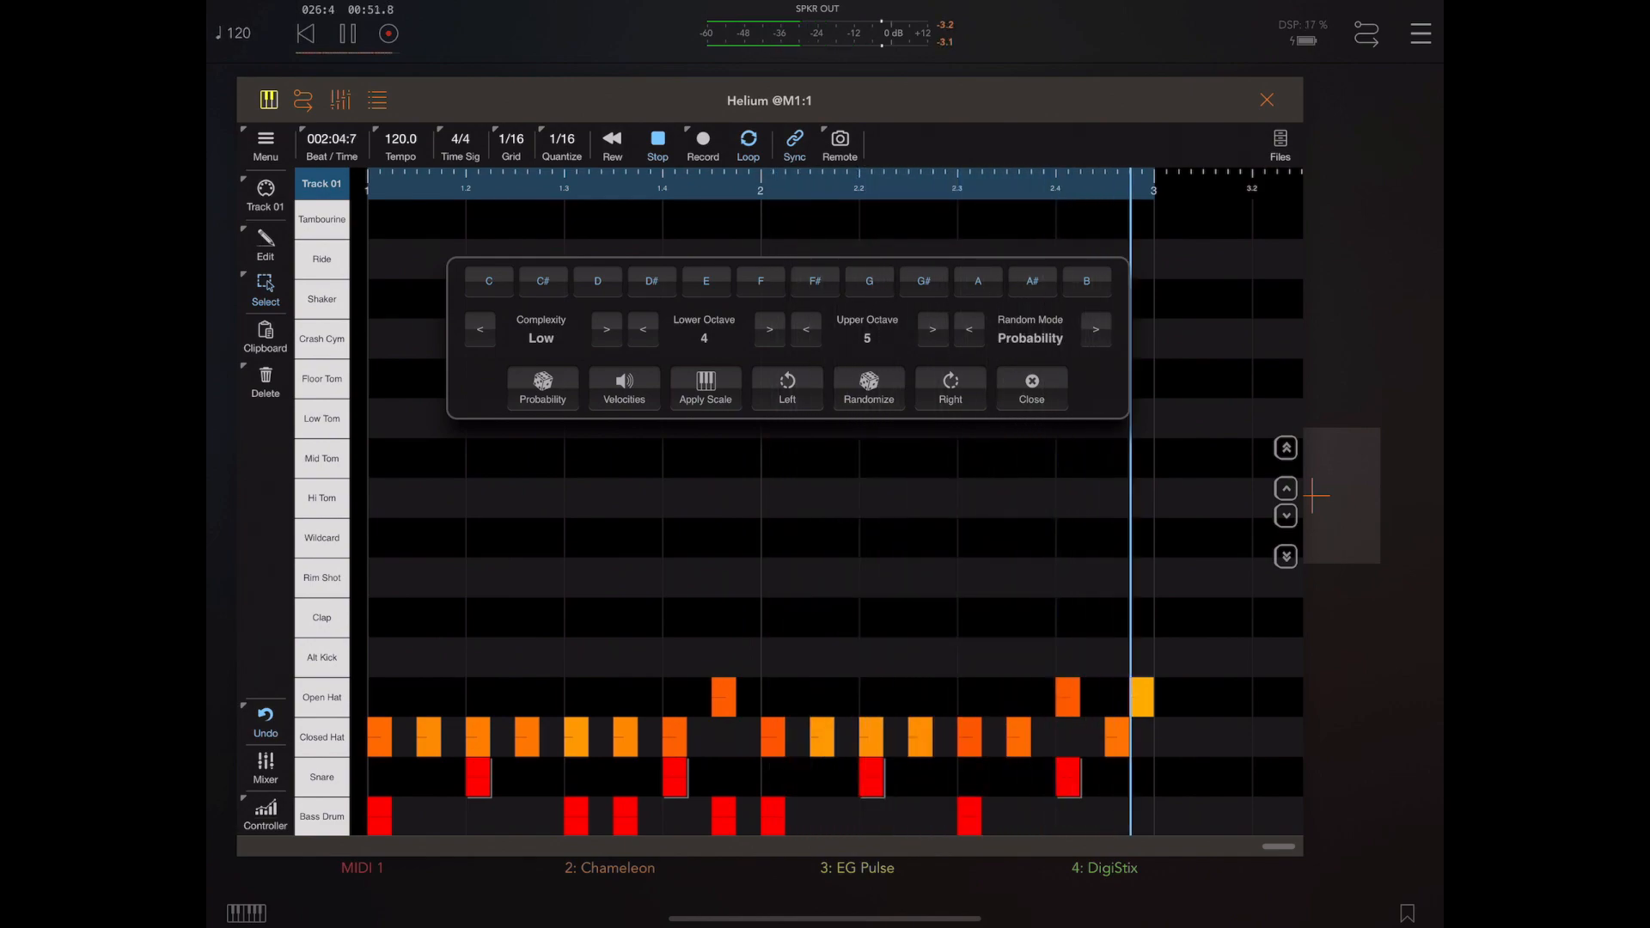
# Raise Complexity to High, randomize four hat notes' probabilities, and switch to Edit tools
pyautogui.click(605, 329)
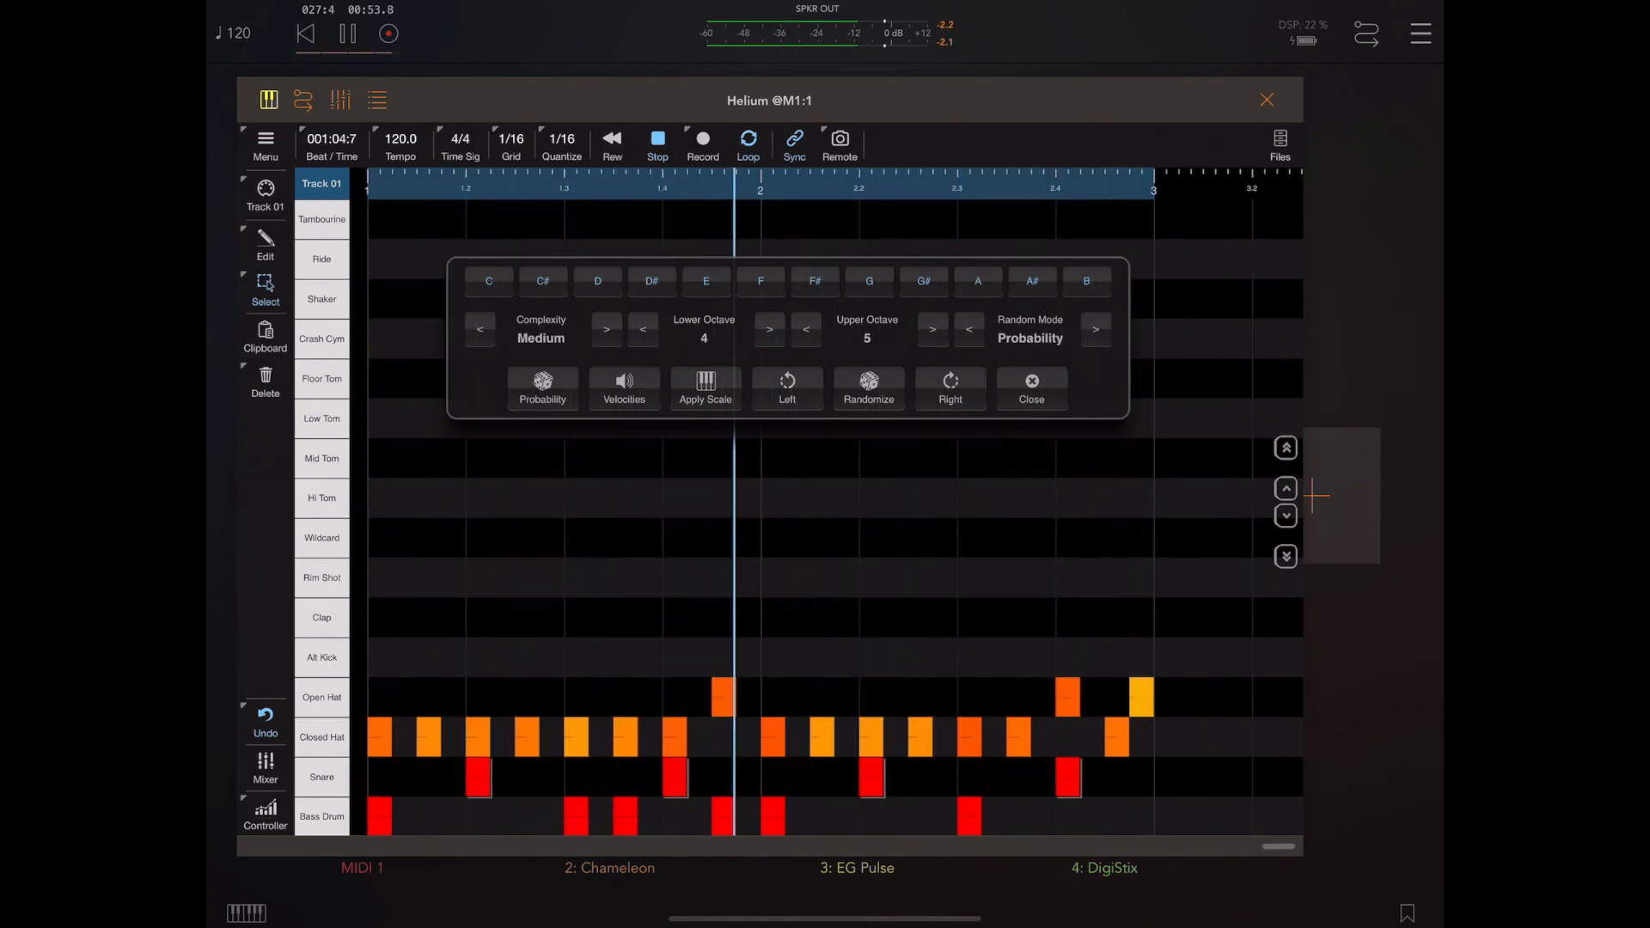
pyautogui.click(868, 388)
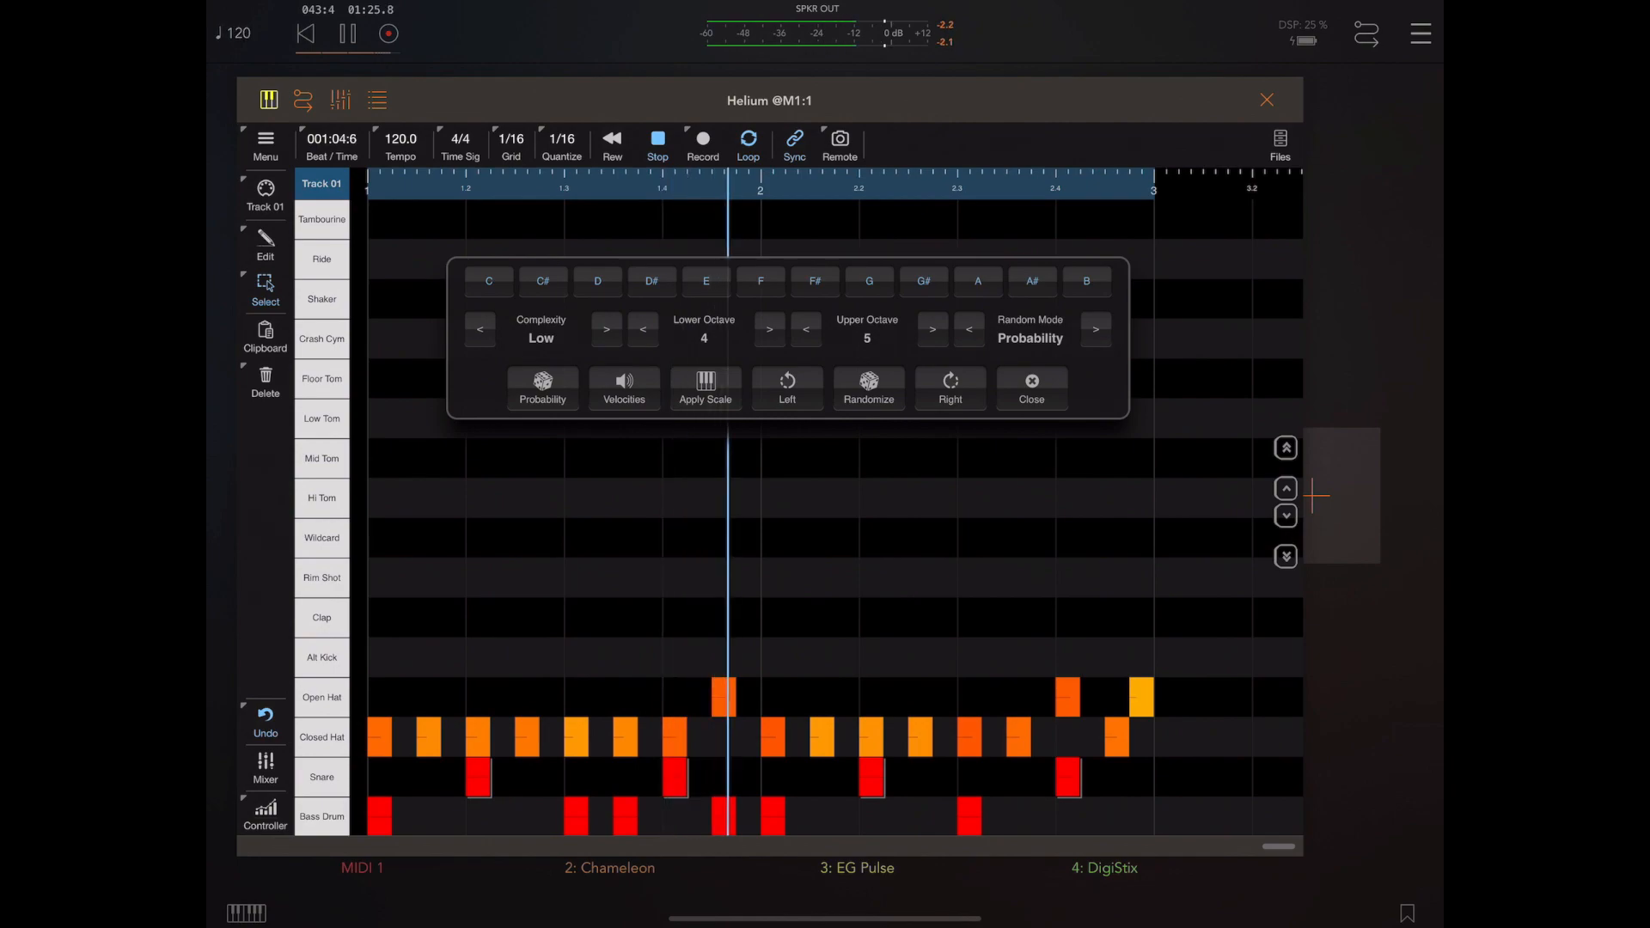
pyautogui.click(605, 328)
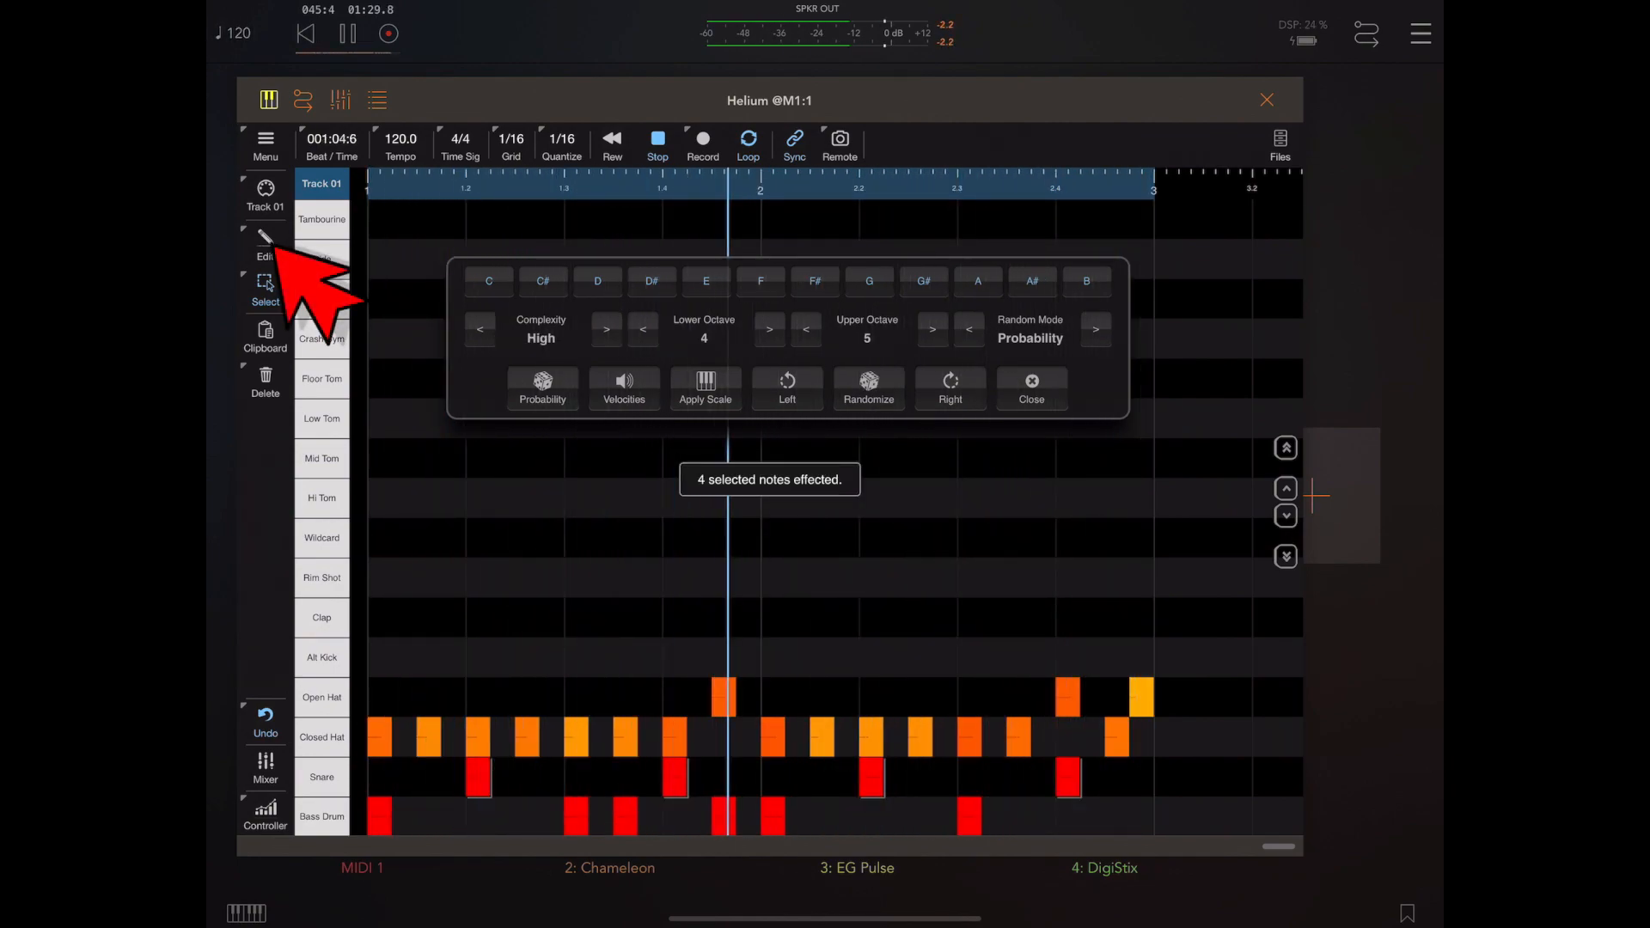
pyautogui.click(265, 245)
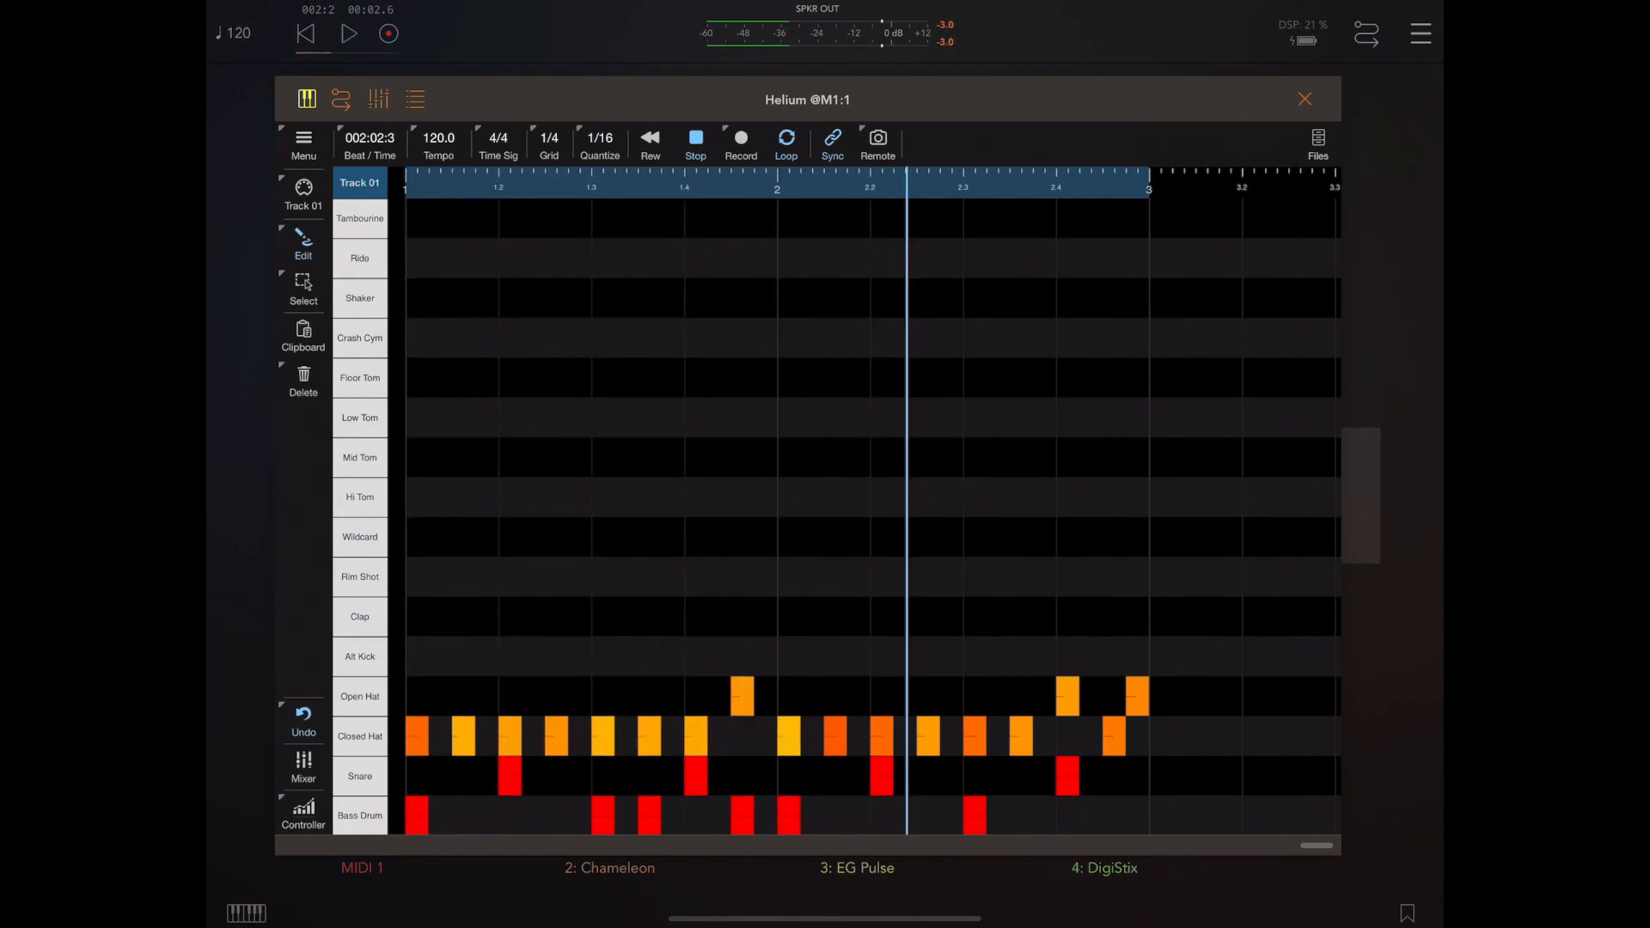
# Apply 50% swing to Track 01's drum notes and play the pattern
pyautogui.click(359, 183)
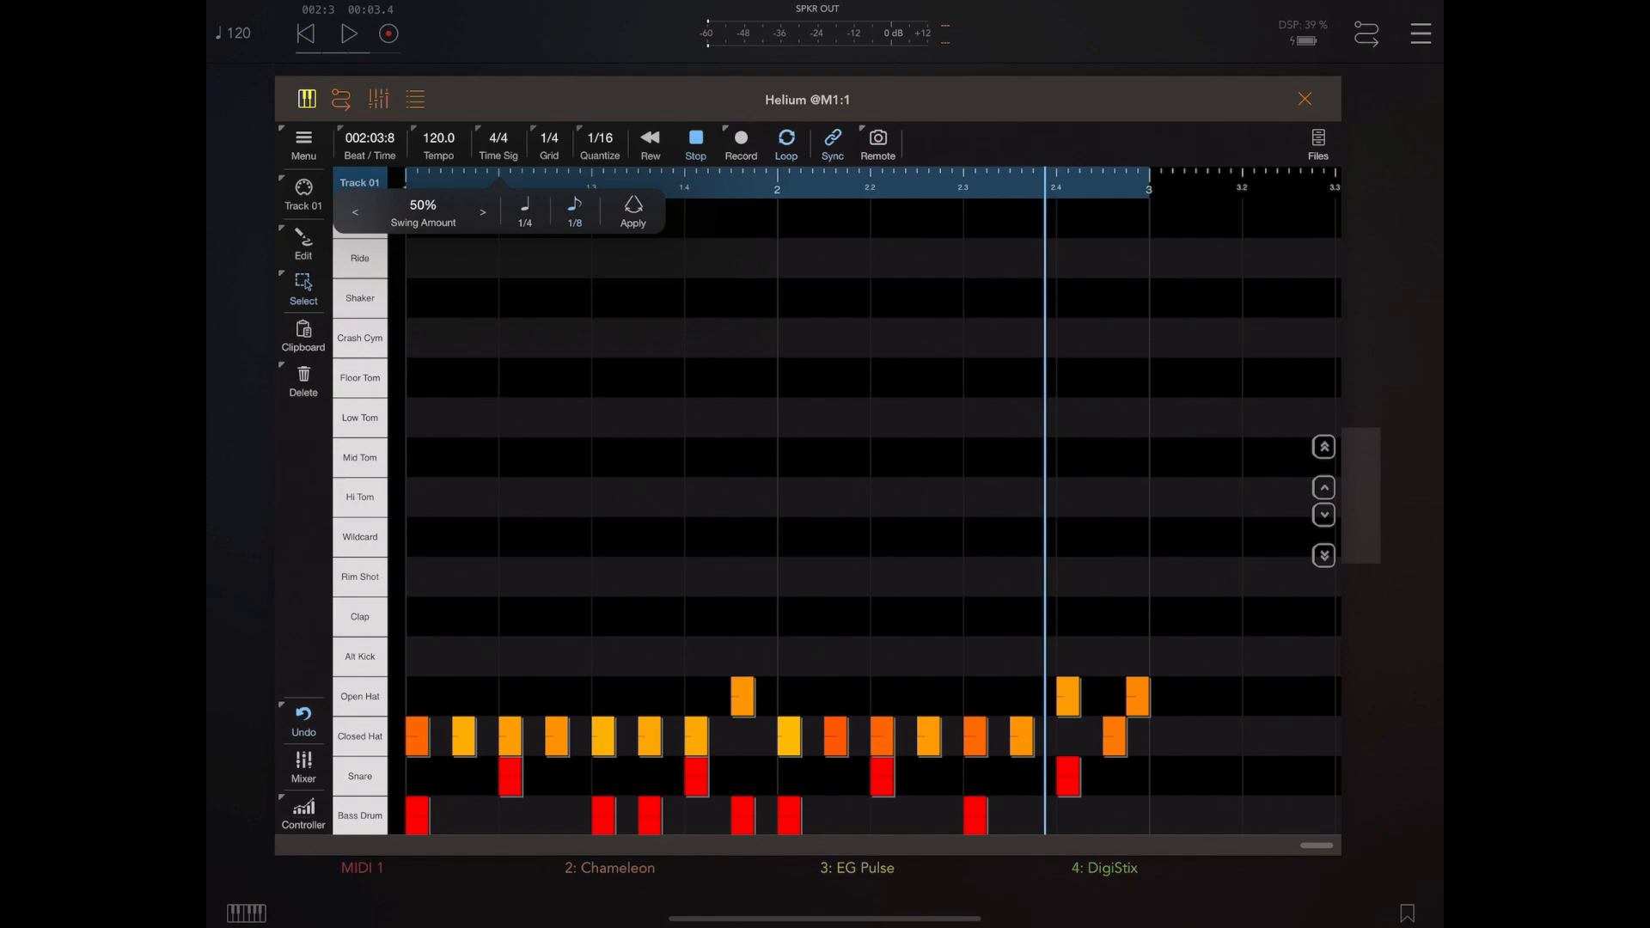
pyautogui.click(632, 211)
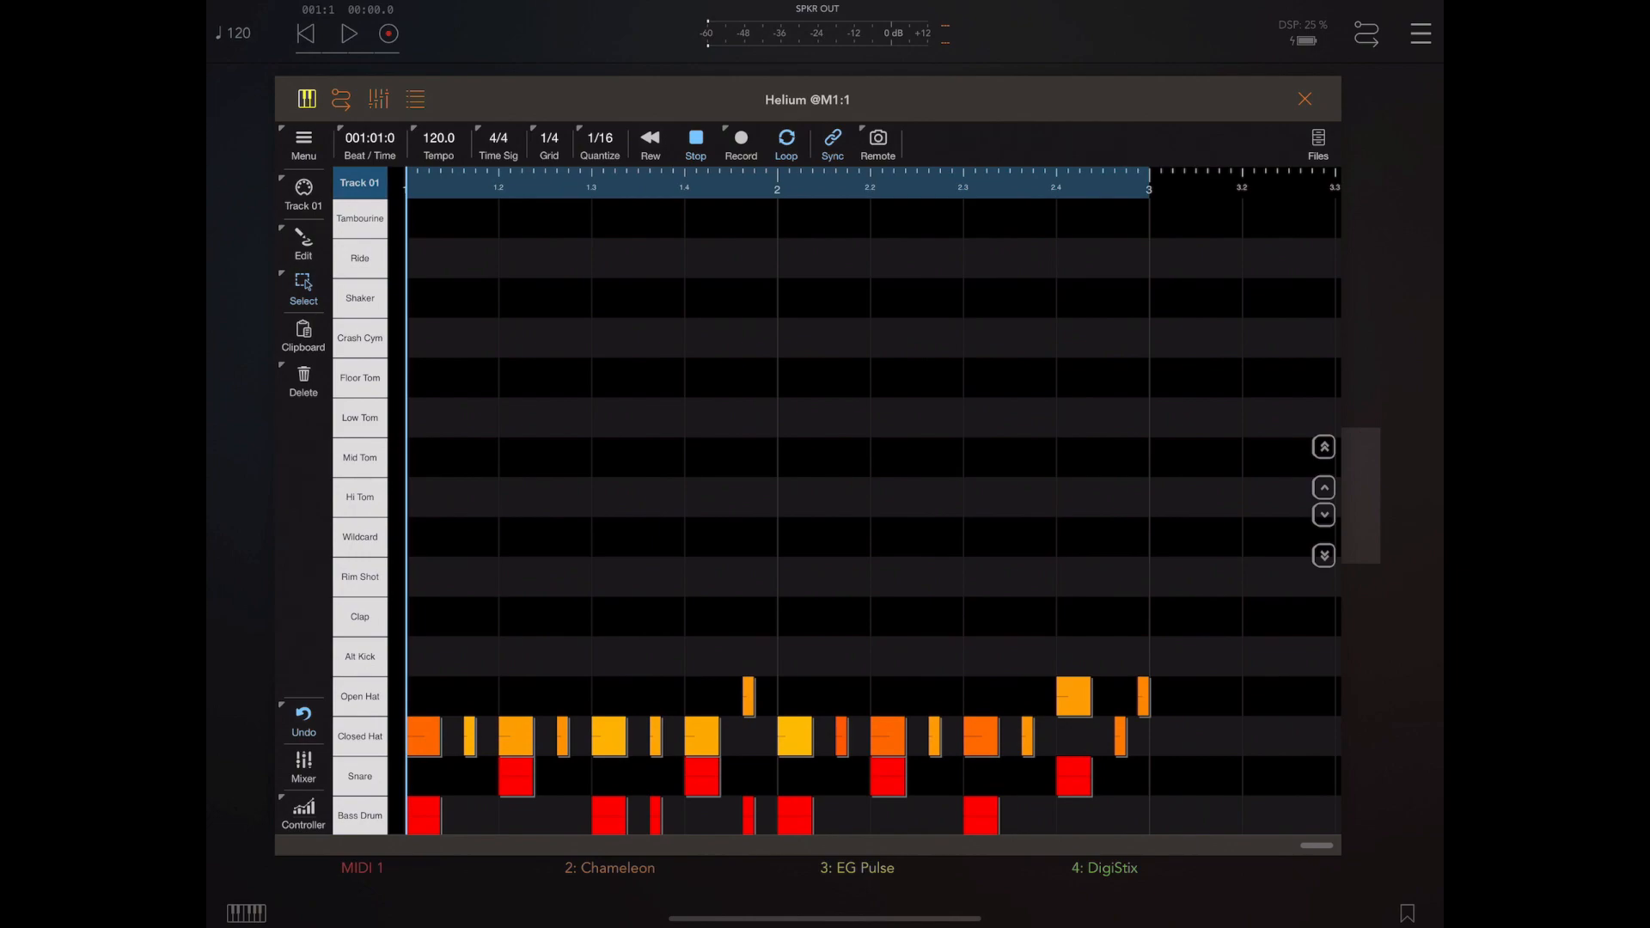
pyautogui.click(350, 33)
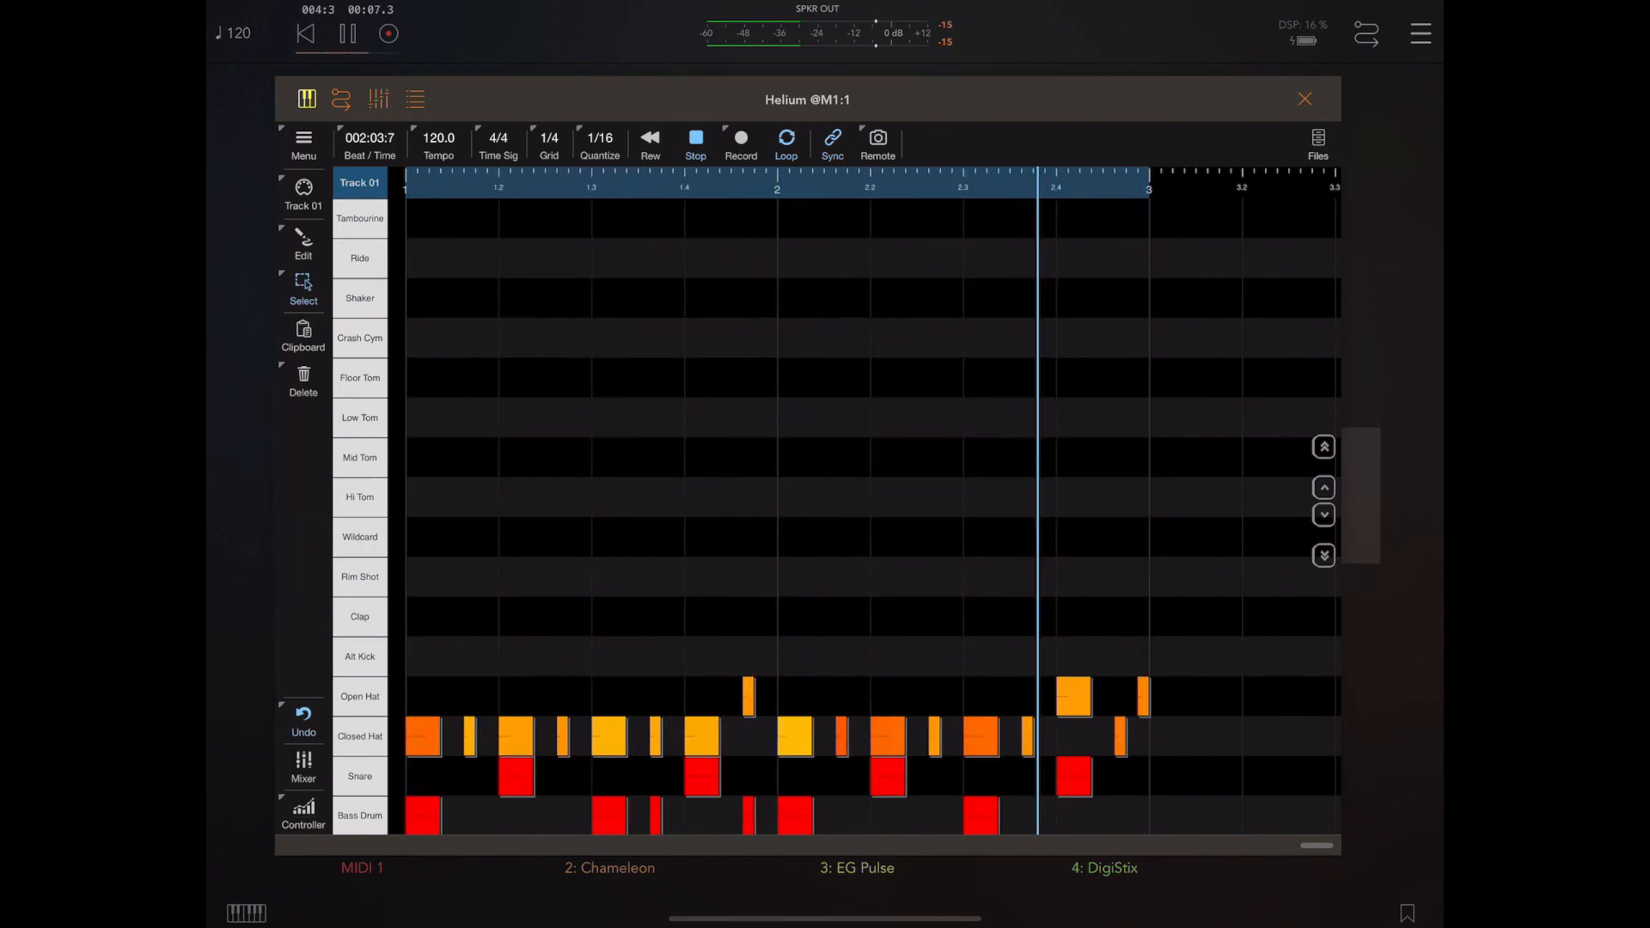
# Undo the hi-hat swing and switch the Edit tool to Draw mode
pyautogui.click(347, 33)
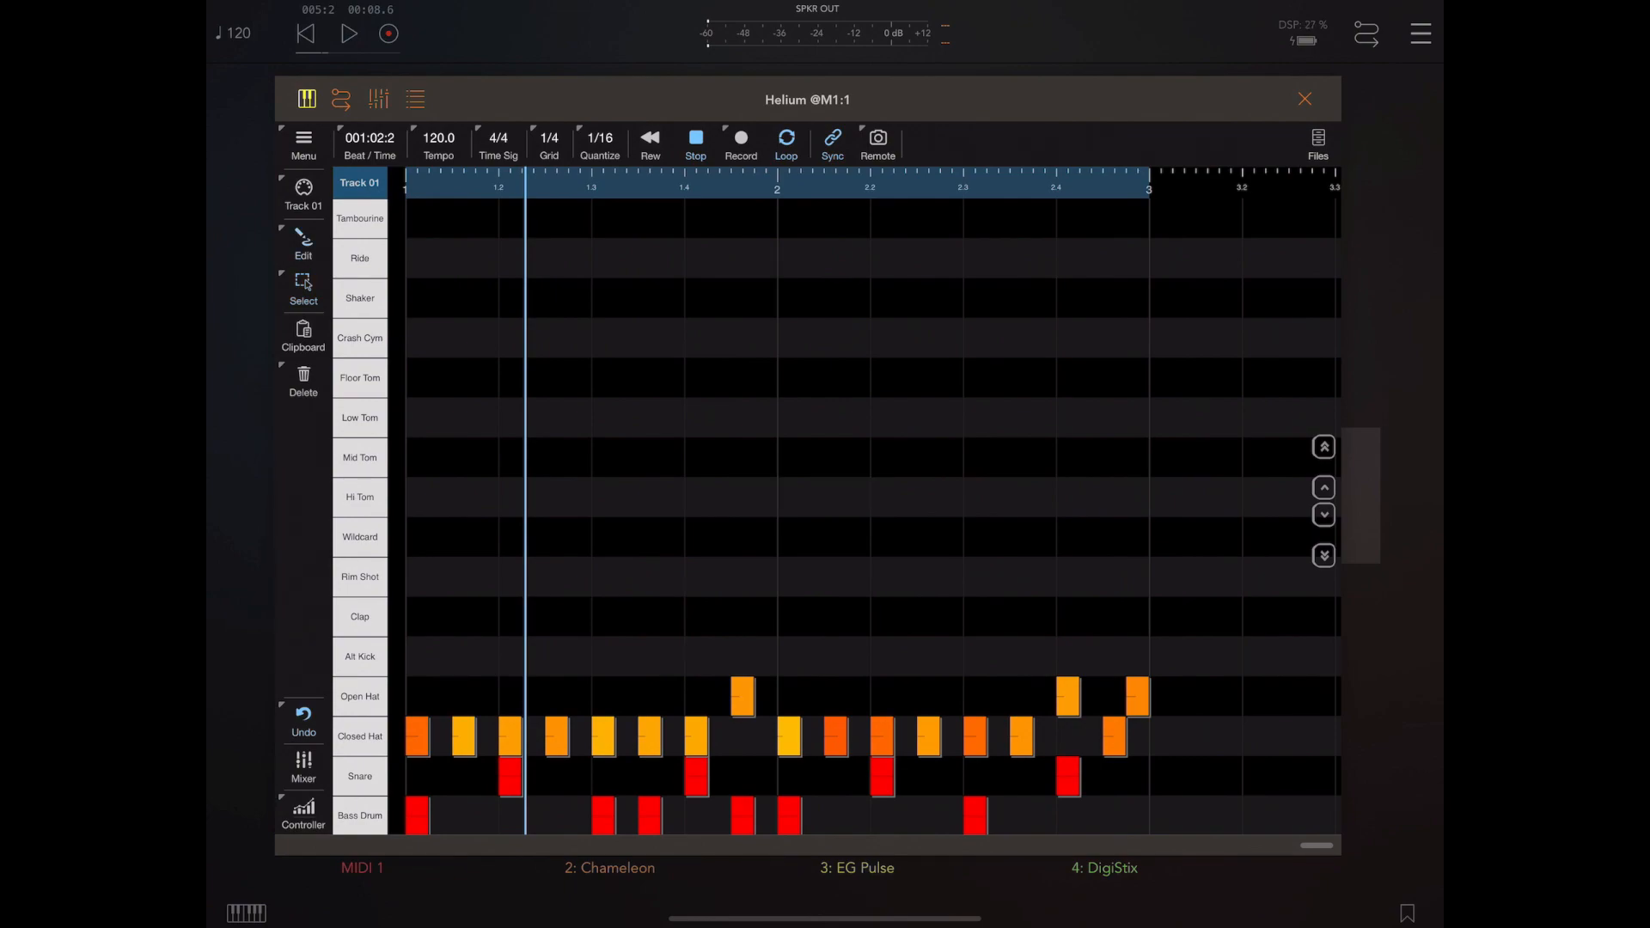
pyautogui.click(304, 244)
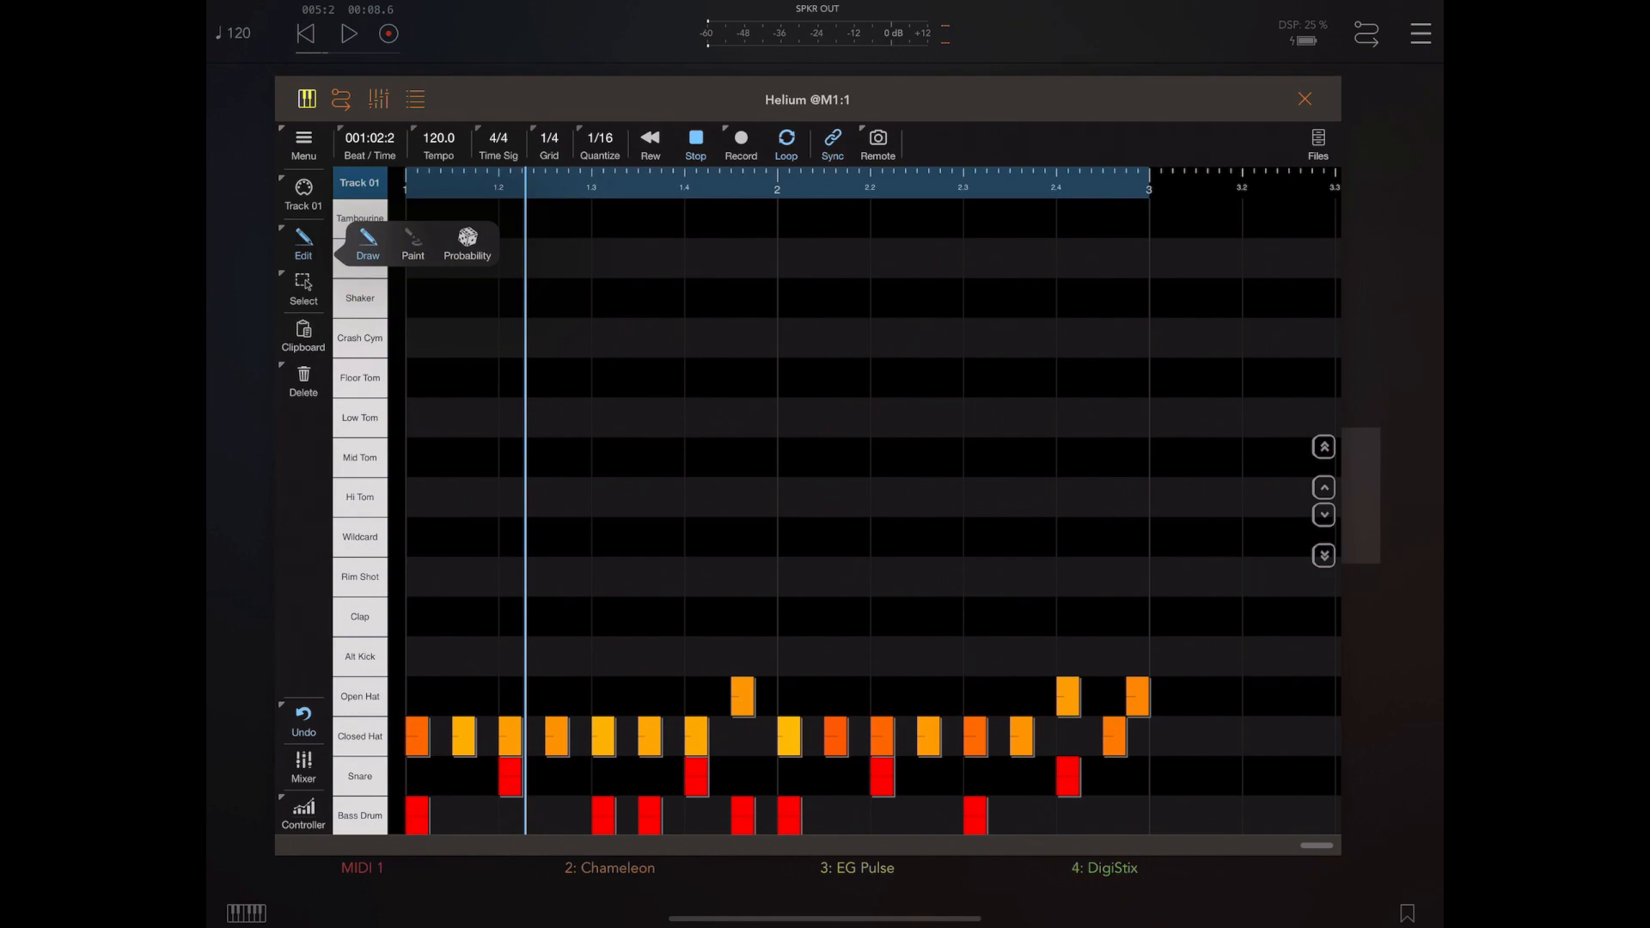
pyautogui.click(303, 244)
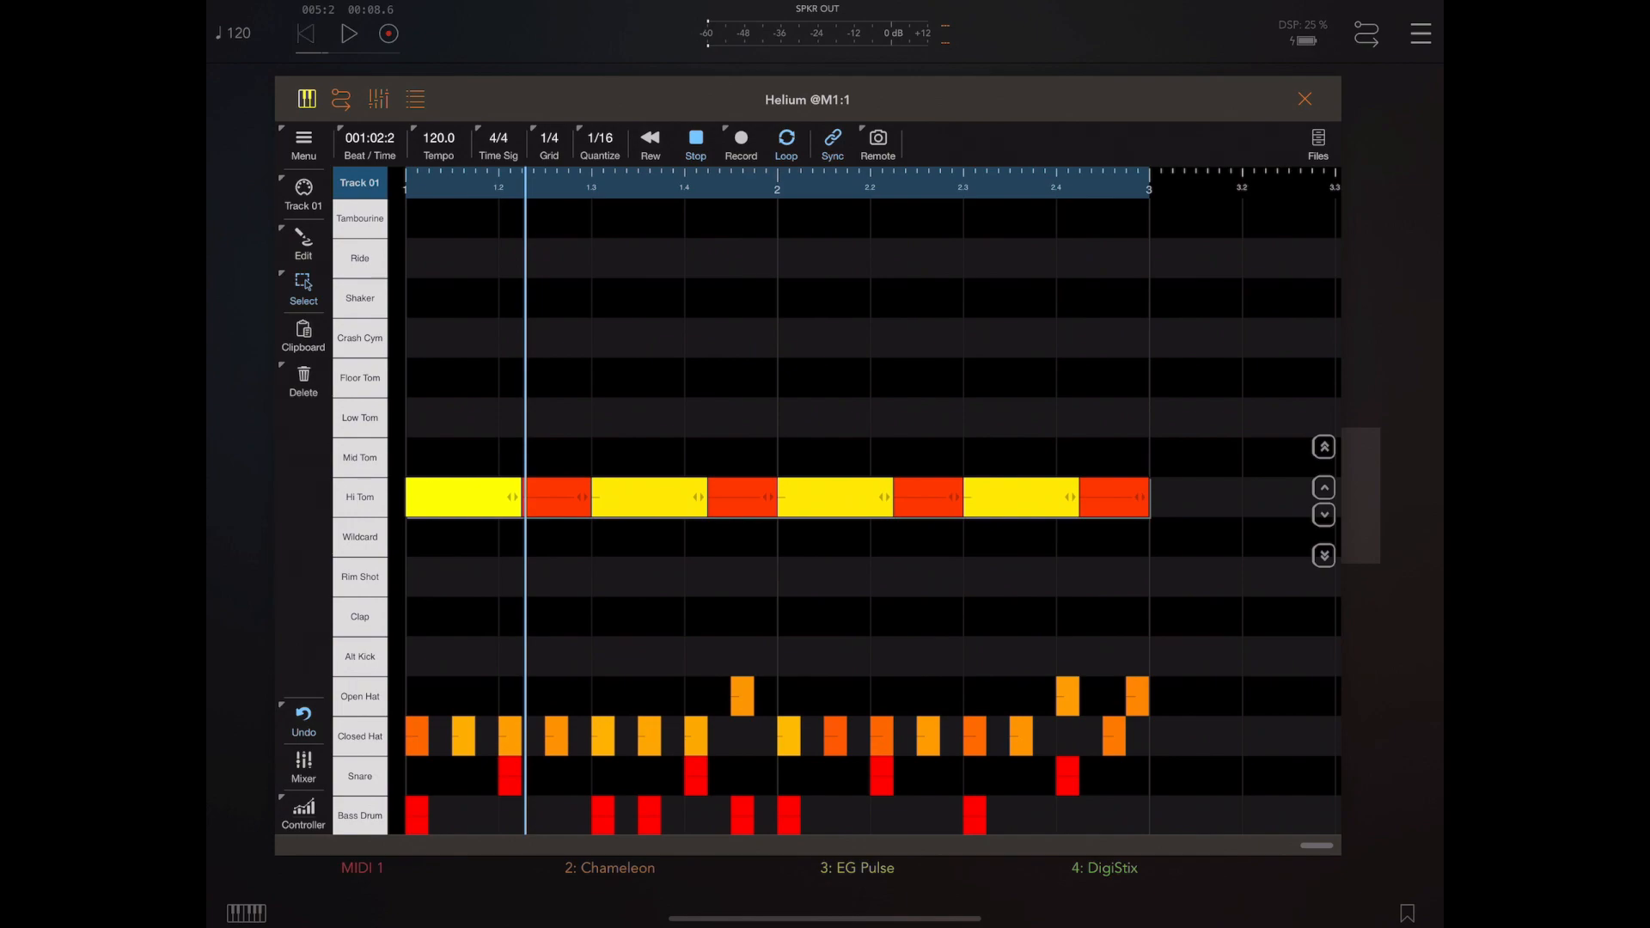
# Undo and then reapply the Hi Tom swing, and start playback
pyautogui.click(348, 33)
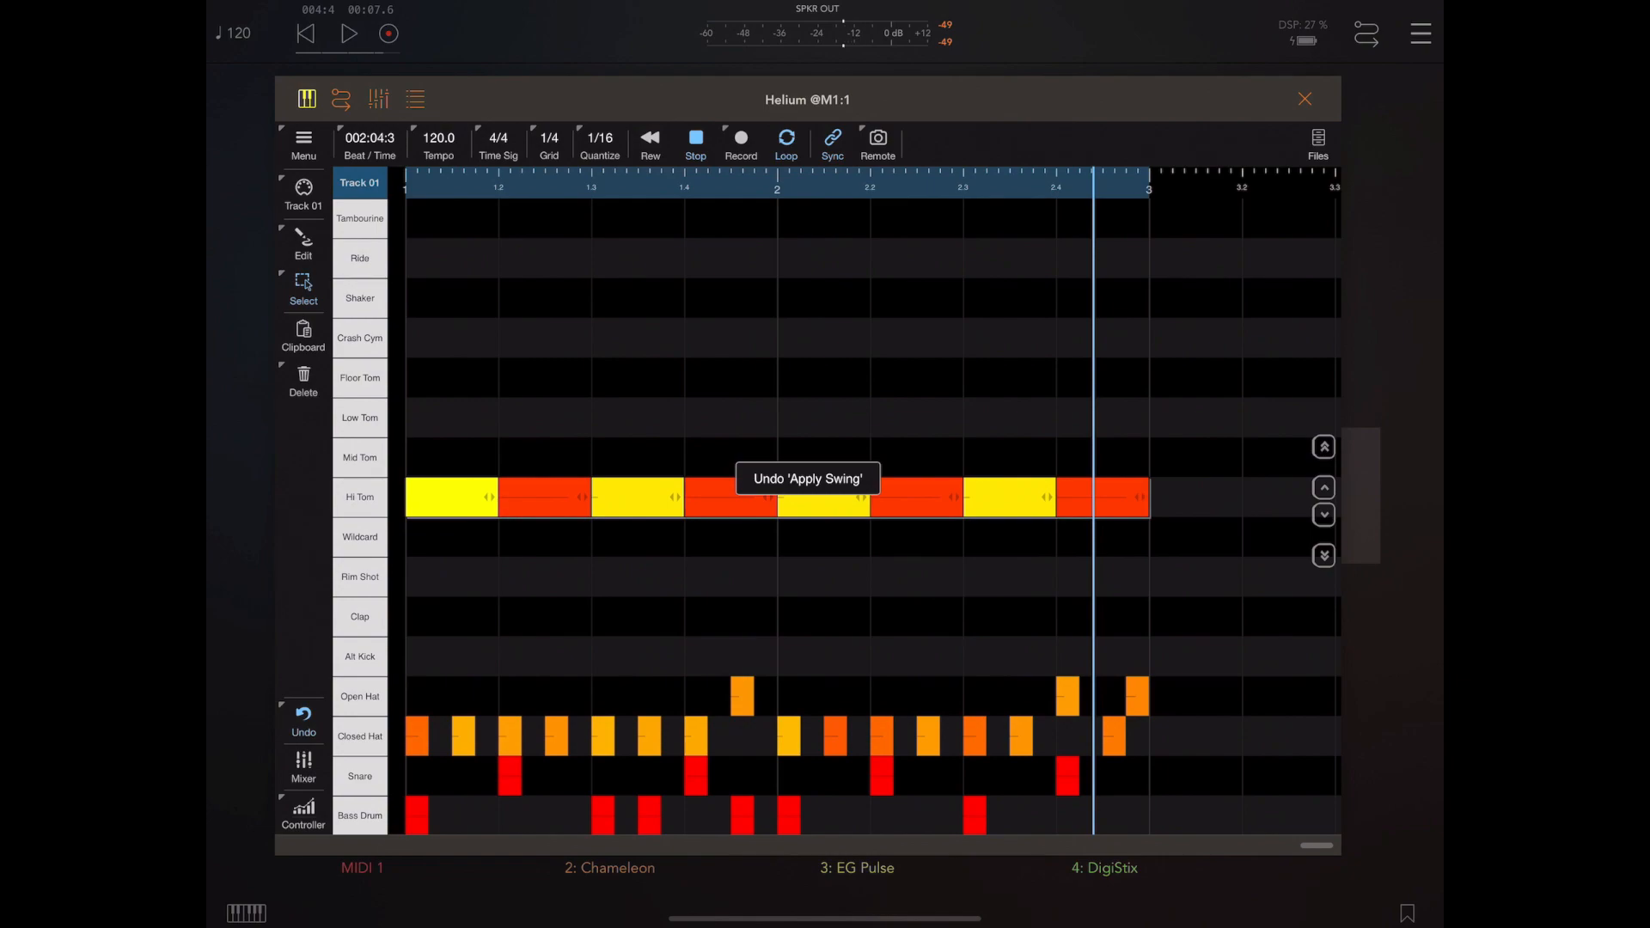
pyautogui.click(349, 33)
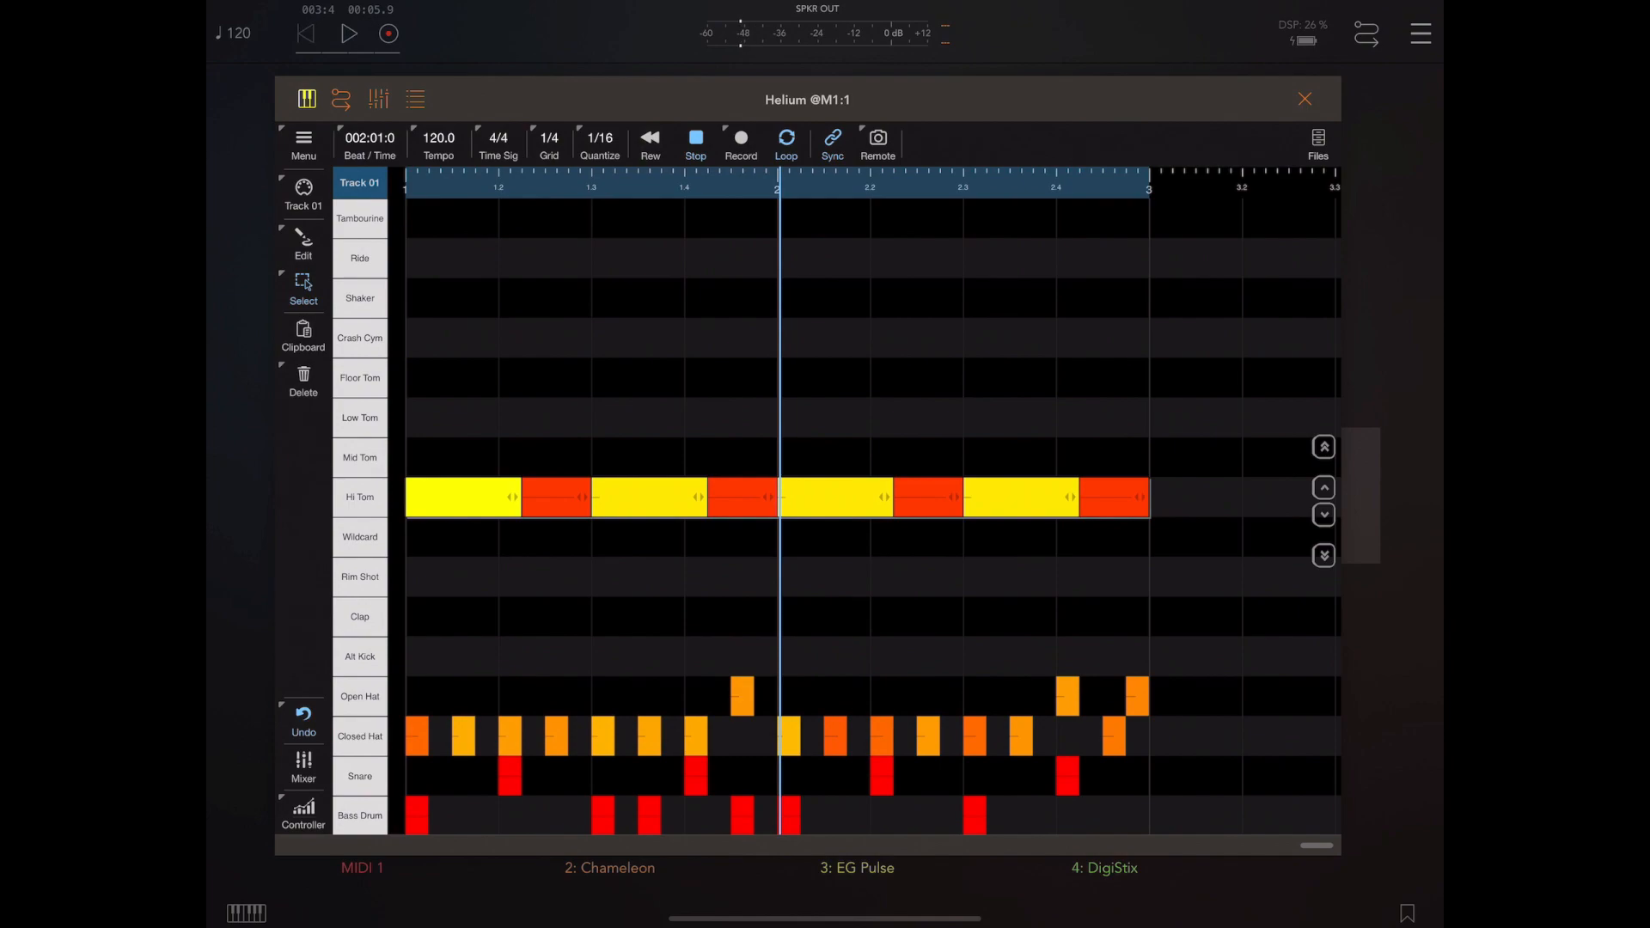
pyautogui.click(350, 33)
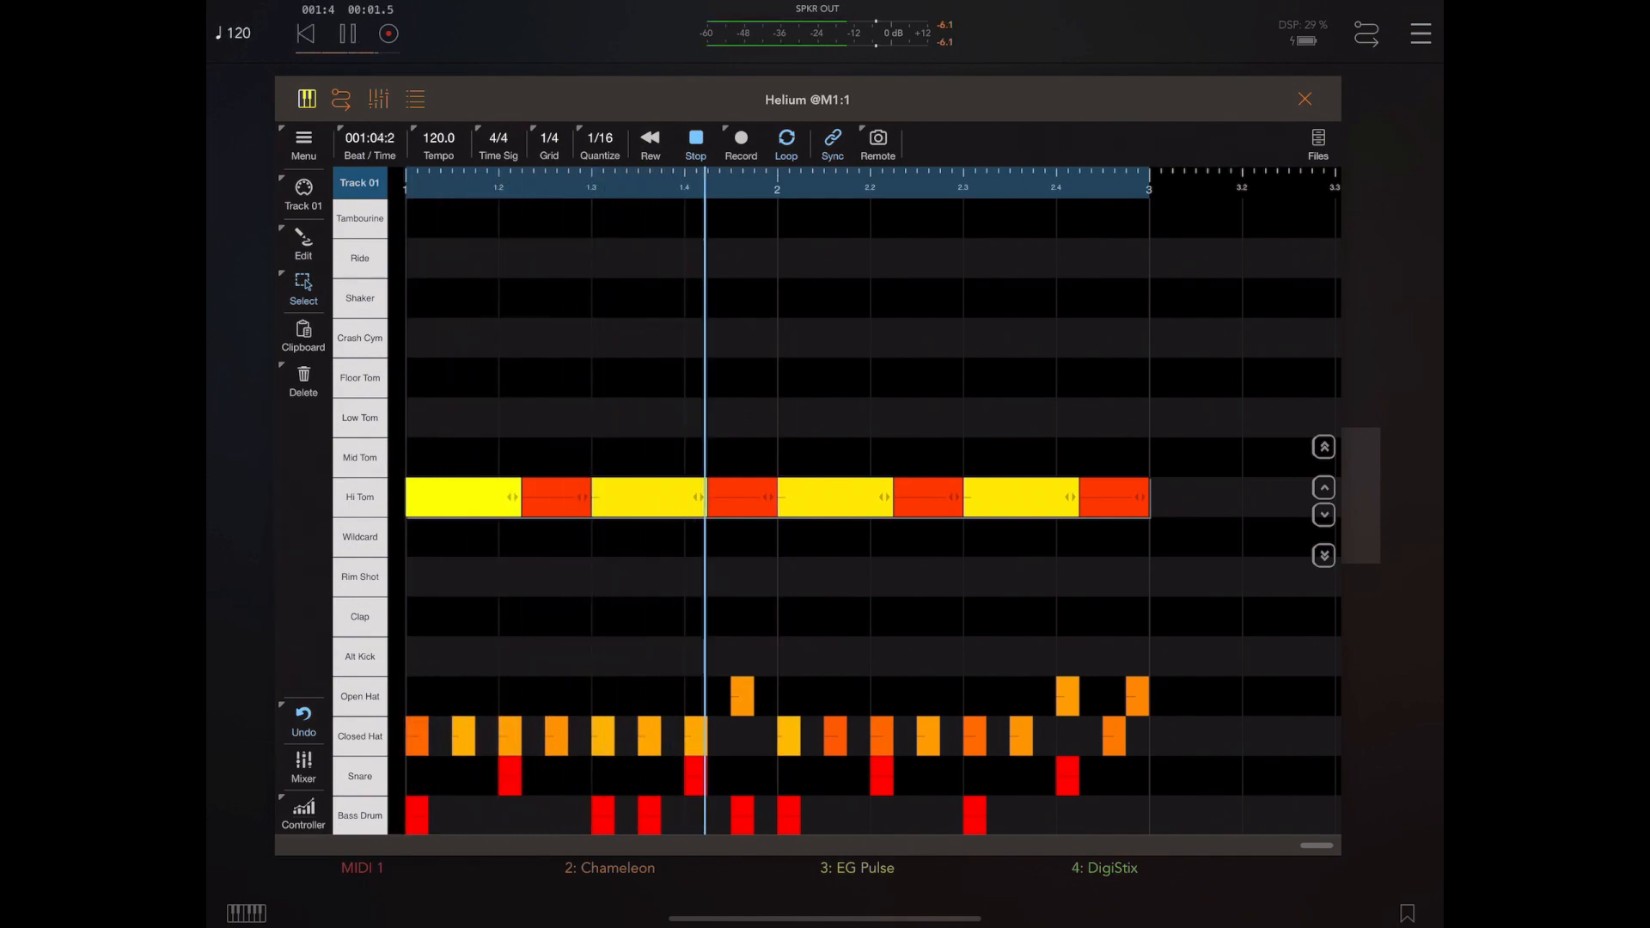